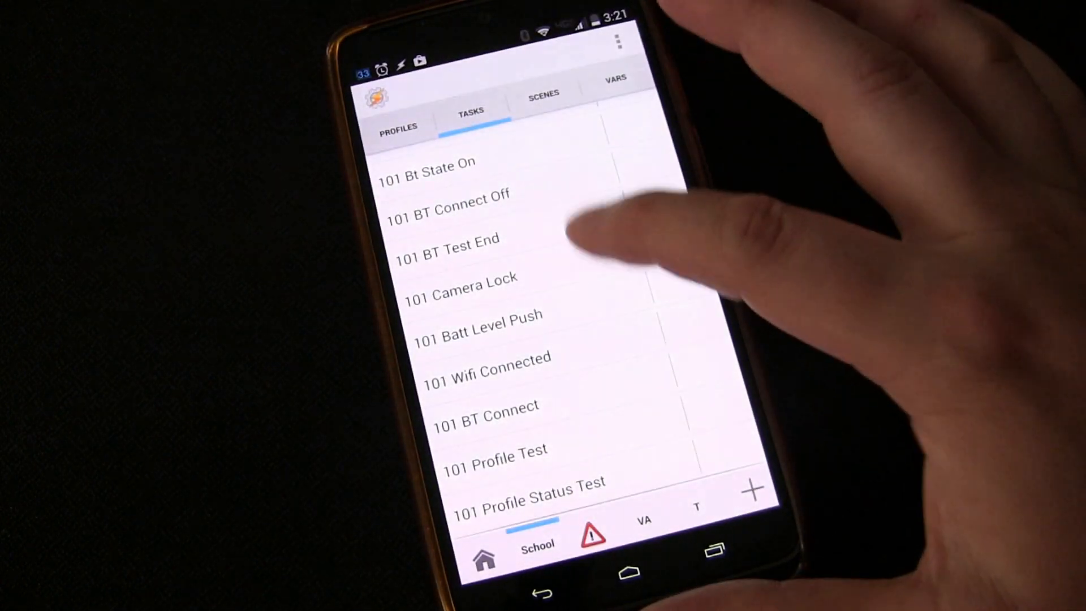
# Add a new task from the Tasks tab and type the name '101 Alarm Count'.
pyautogui.scroll(-3)
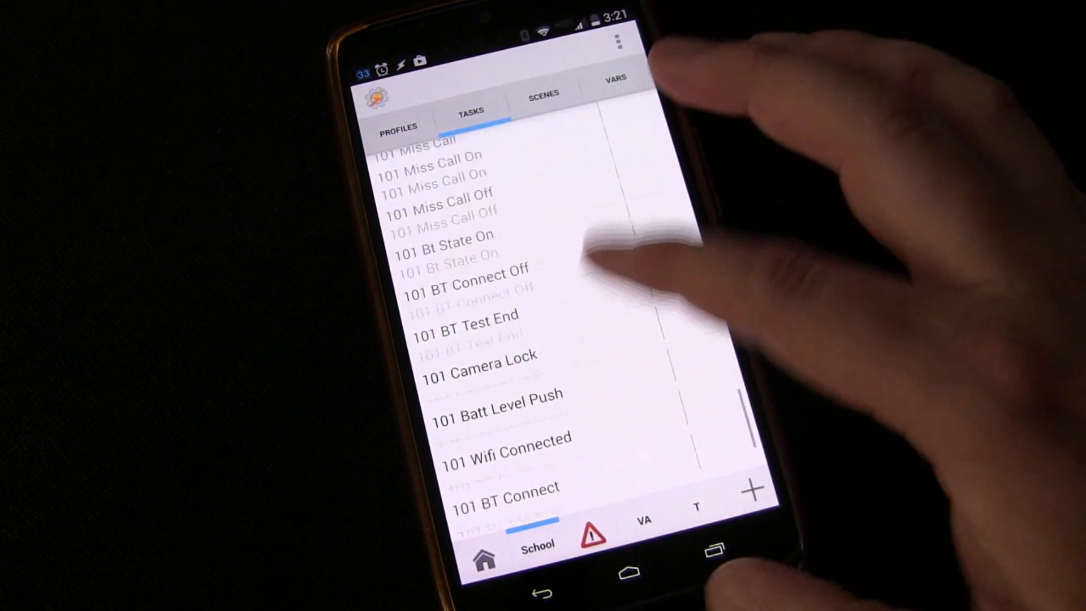
pyautogui.scroll(-3)
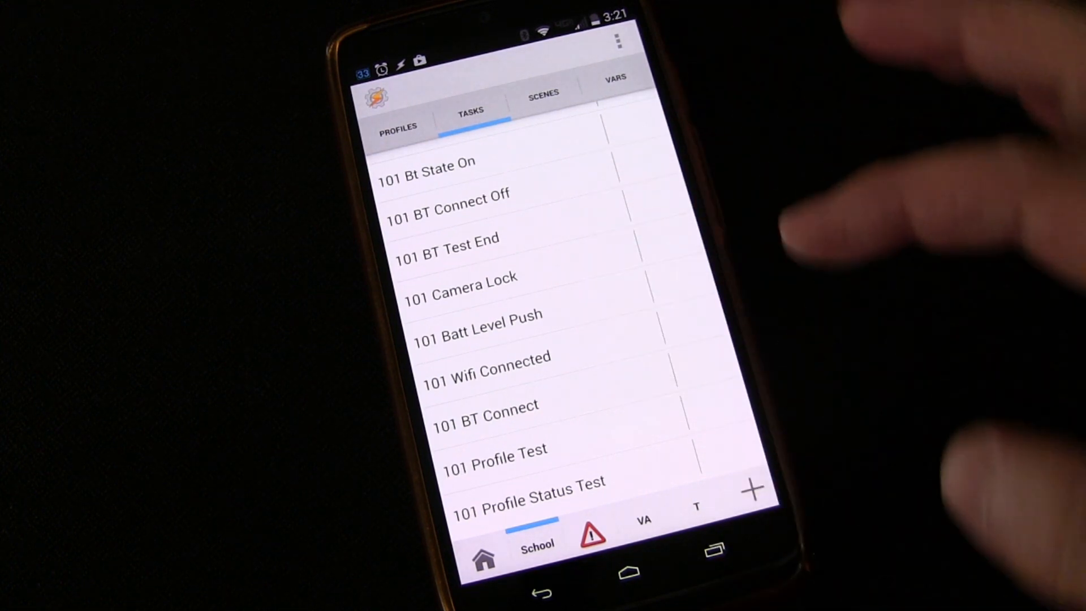
pyautogui.click(752, 487)
pyautogui.write('1')
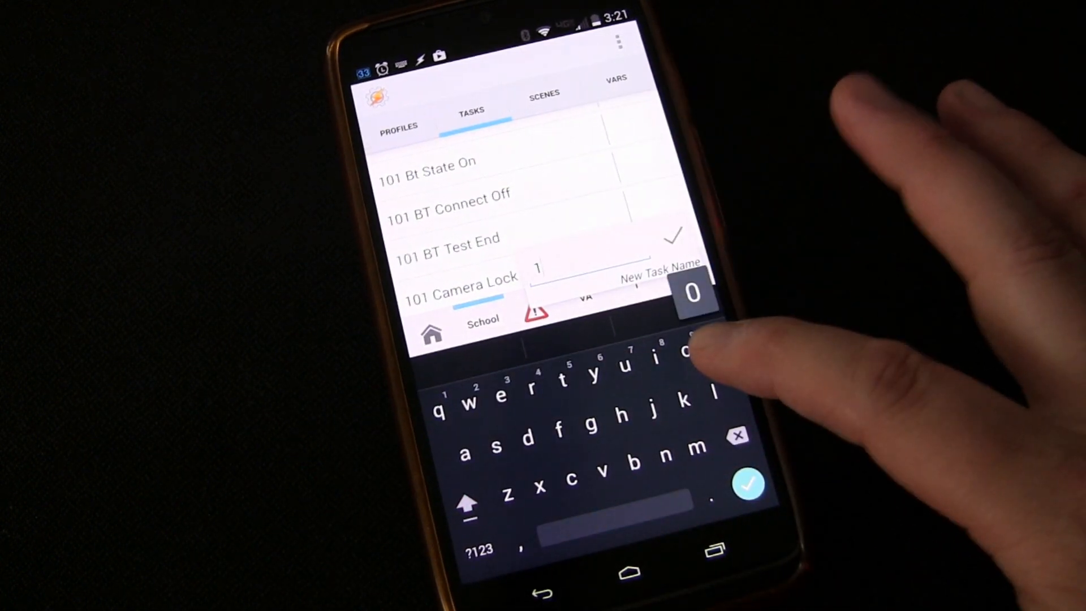
pyautogui.write('01')
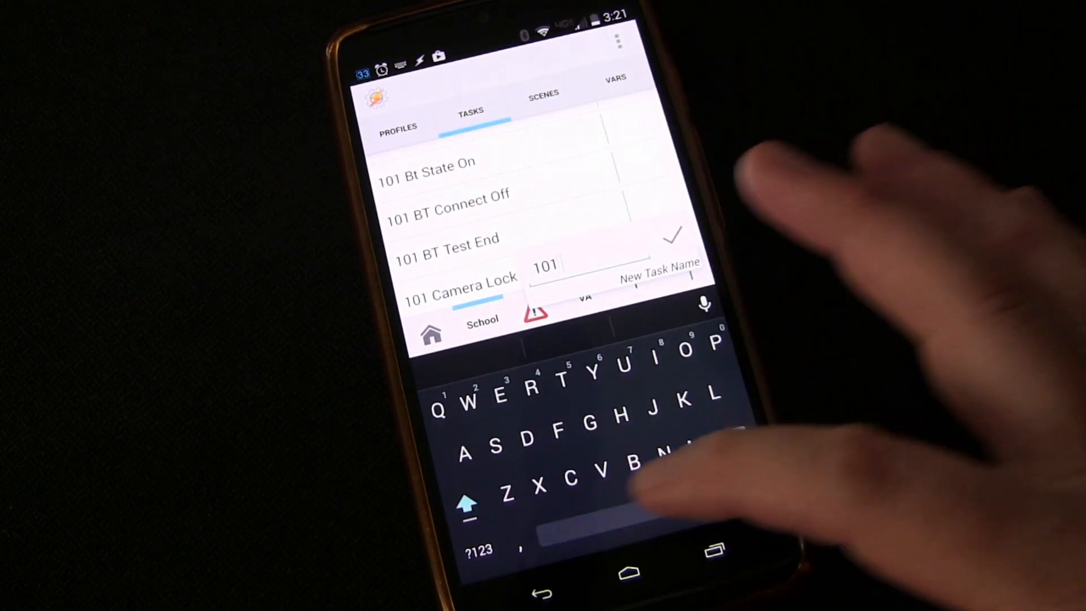
pyautogui.write('Alar')
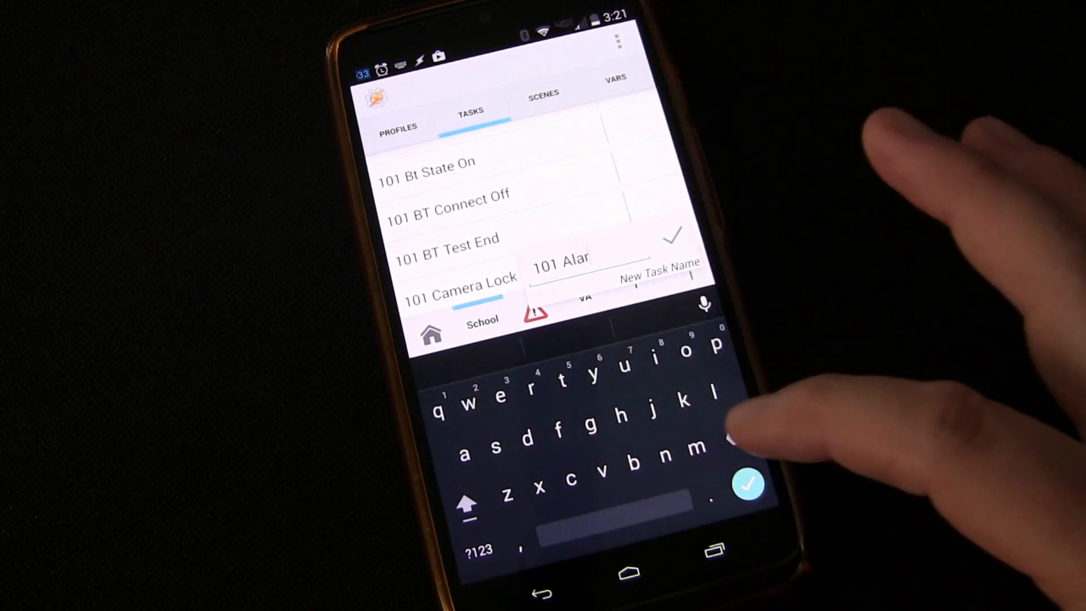
pyautogui.write('m')
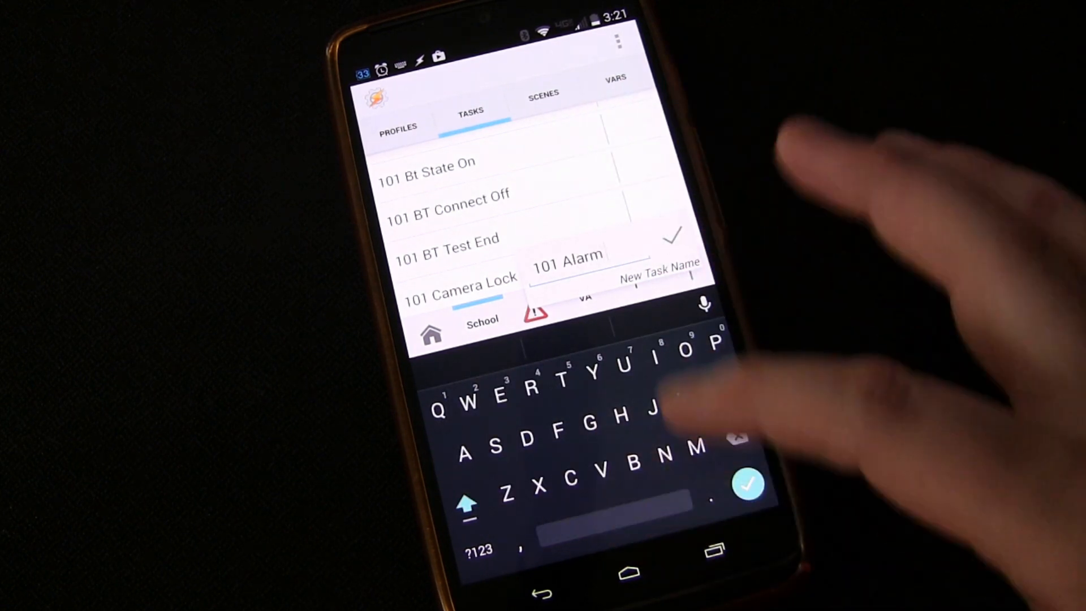
pyautogui.write('Vou')
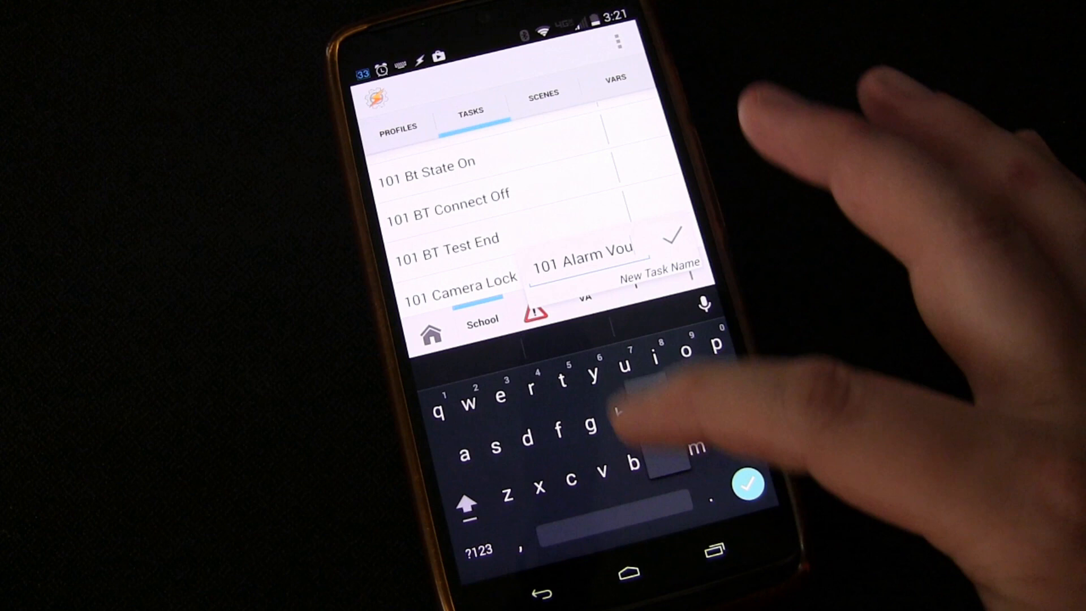
pyautogui.write('nt')
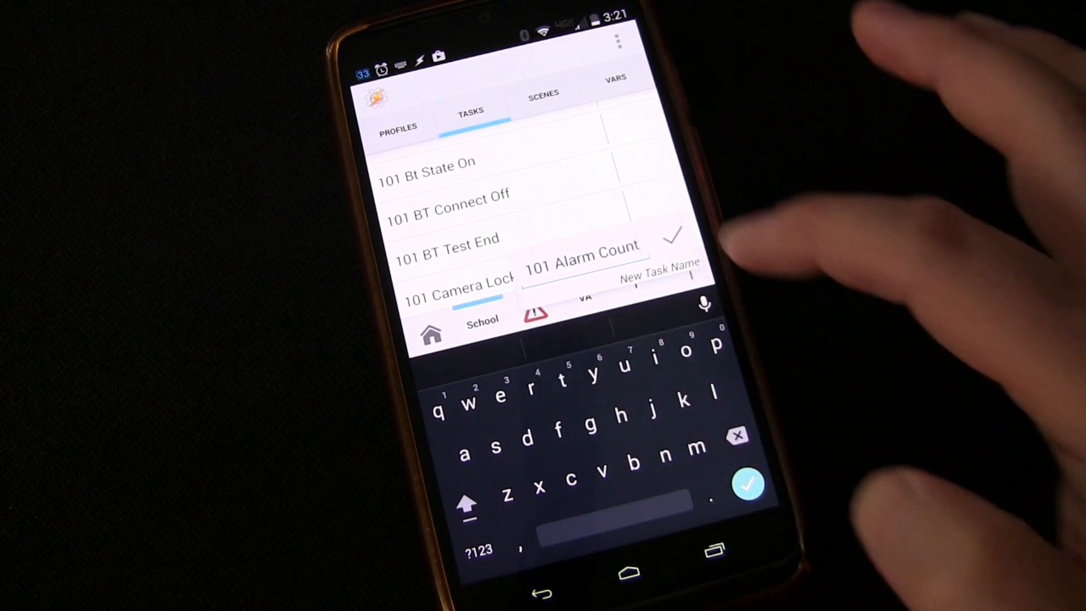
# Confirm the '101 Alarm Count' task and begin adding a Set Alarm action.
pyautogui.click(672, 238)
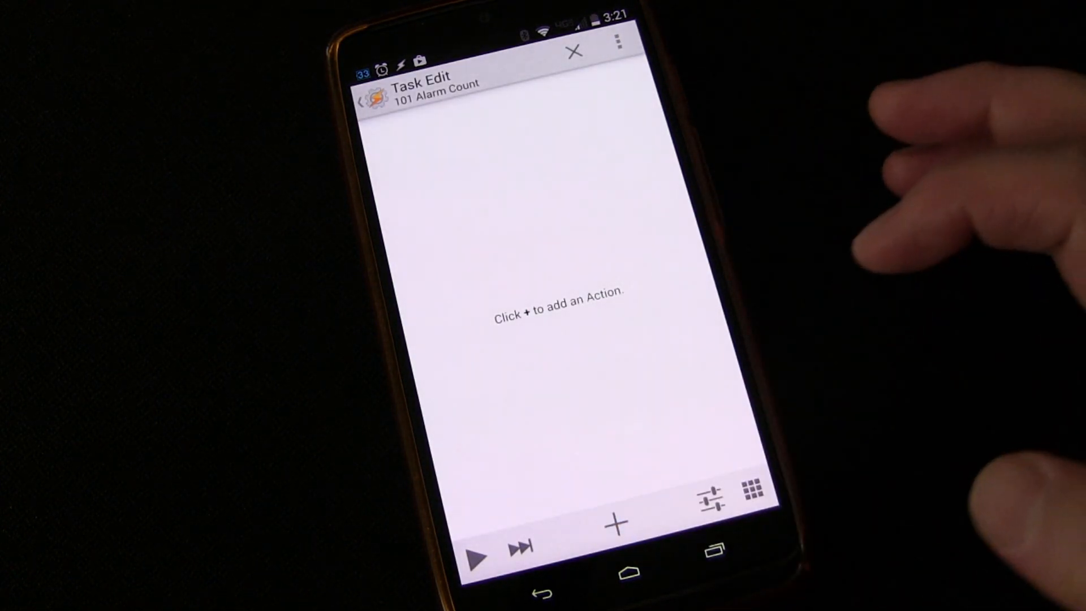
pyautogui.click(612, 525)
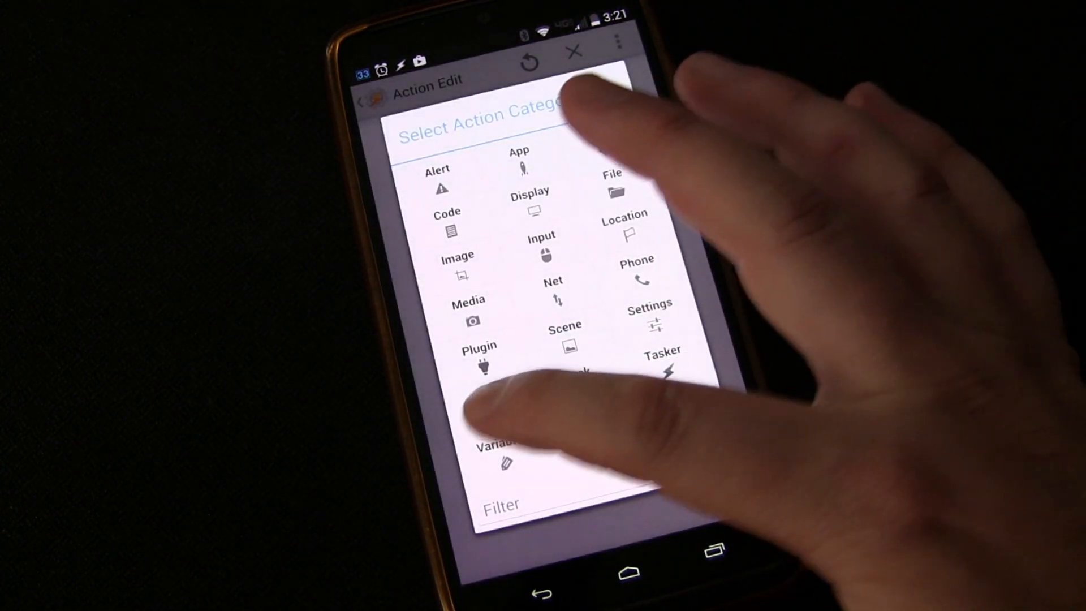
pyautogui.click(438, 173)
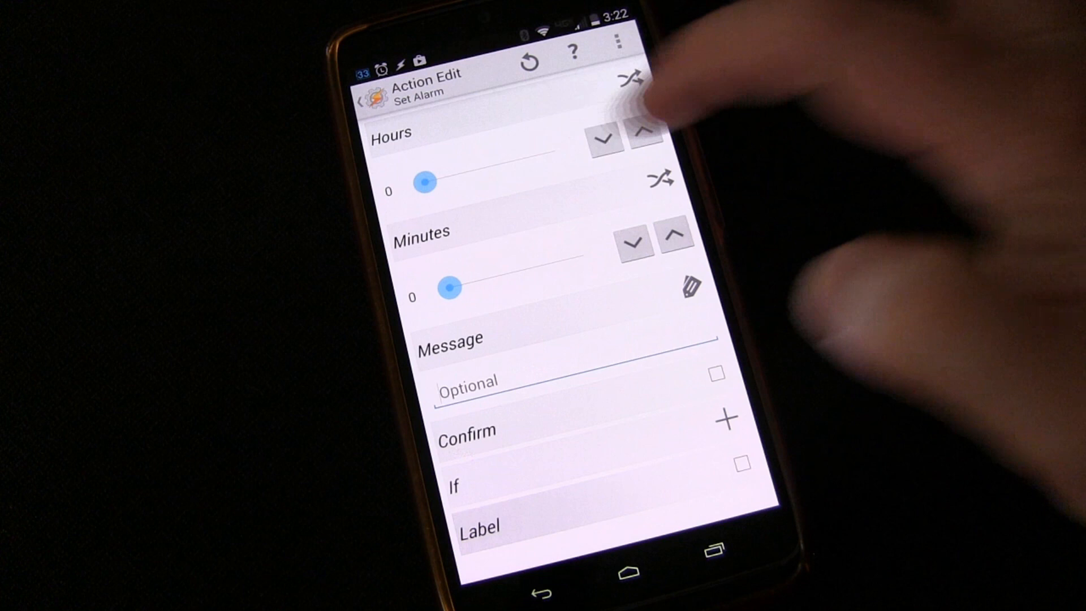
# Switch the Set Alarm Hours and Minutes sliders to variable text fields.
pyautogui.moveTo(426, 182); pyautogui.dragTo(554, 150)
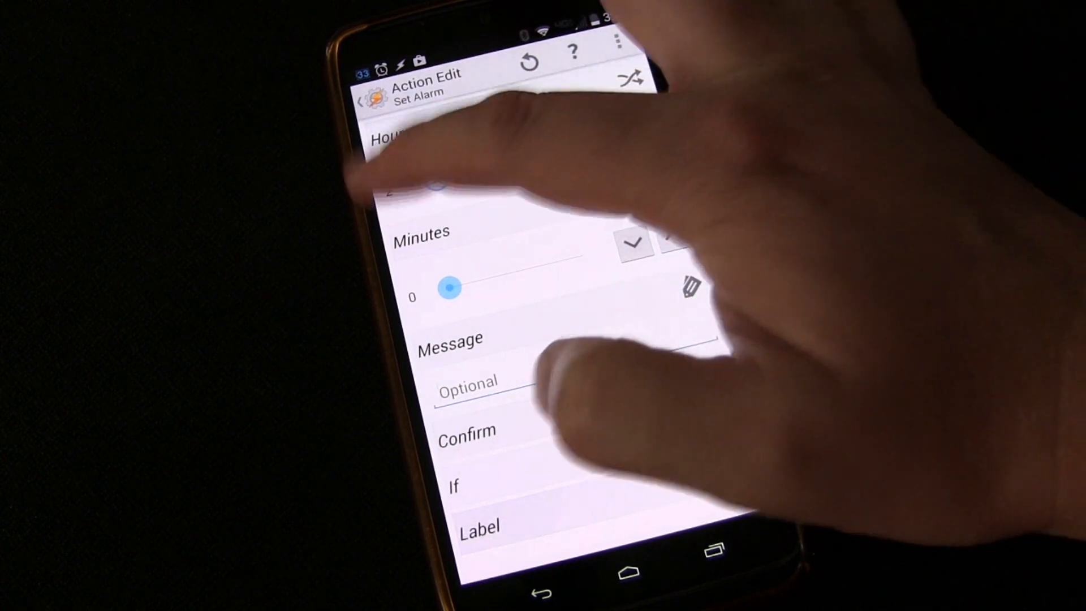
pyautogui.moveTo(448, 288); pyautogui.dragTo(582, 256)
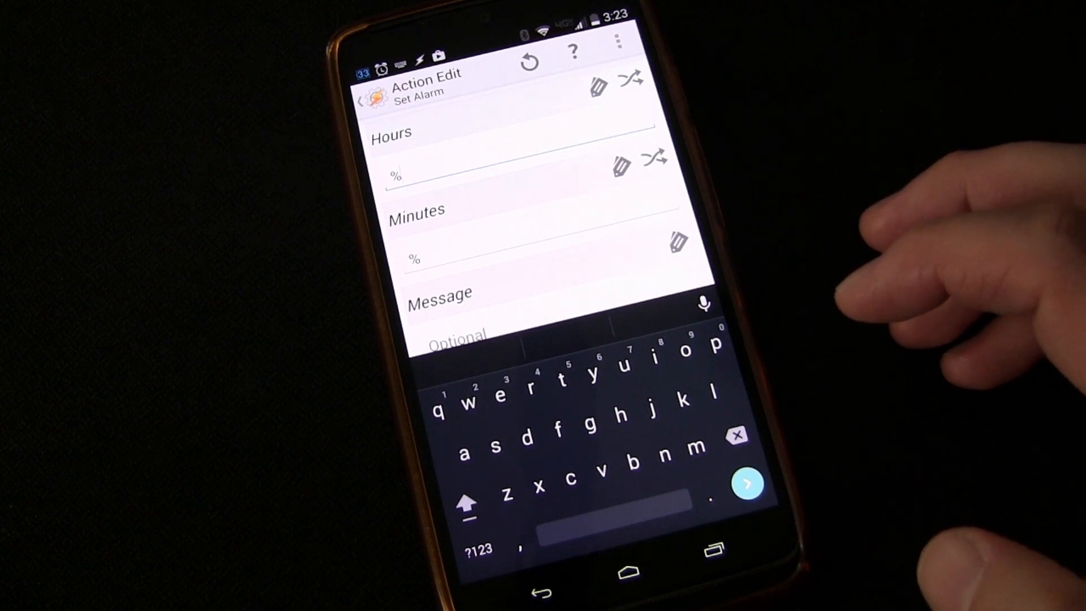
# Enter %alarmtime21 as the alarm Hours and %alarmtime22 as the Minutes.
pyautogui.write('alarm')
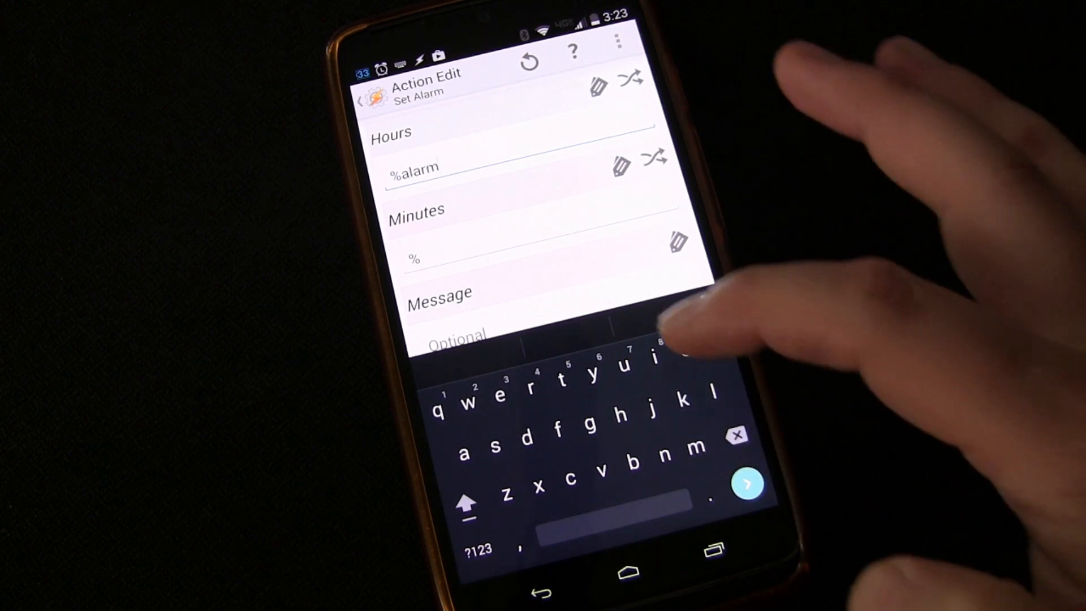
pyautogui.write('time21')
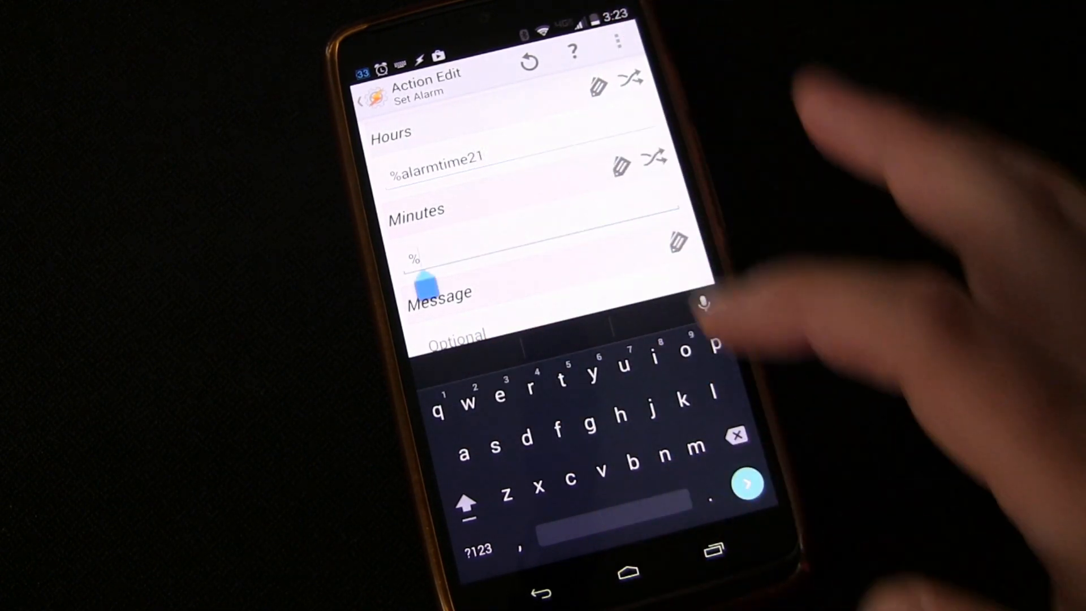
pyautogui.write('alarm')
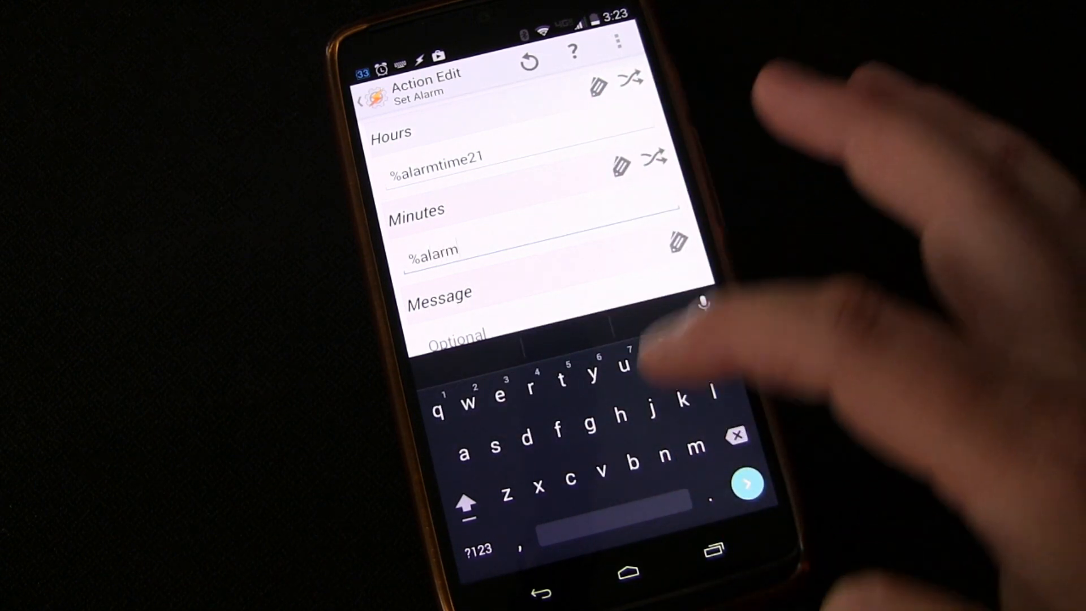
pyautogui.write('time22')
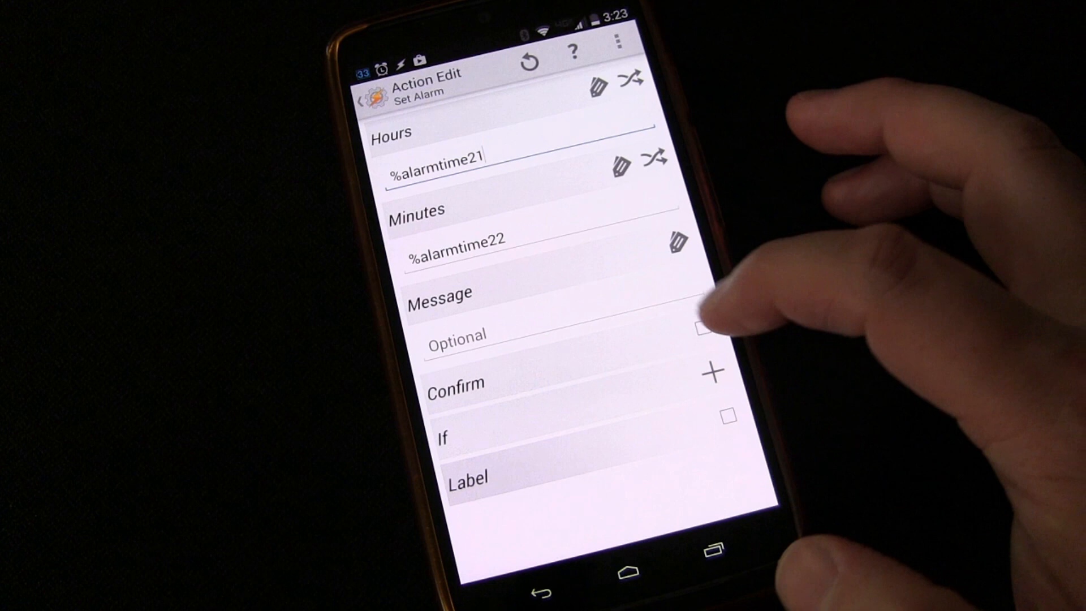
# Enable Confirm, save Set Alarm as step one, and start adding a second action.
pyautogui.click(701, 329)
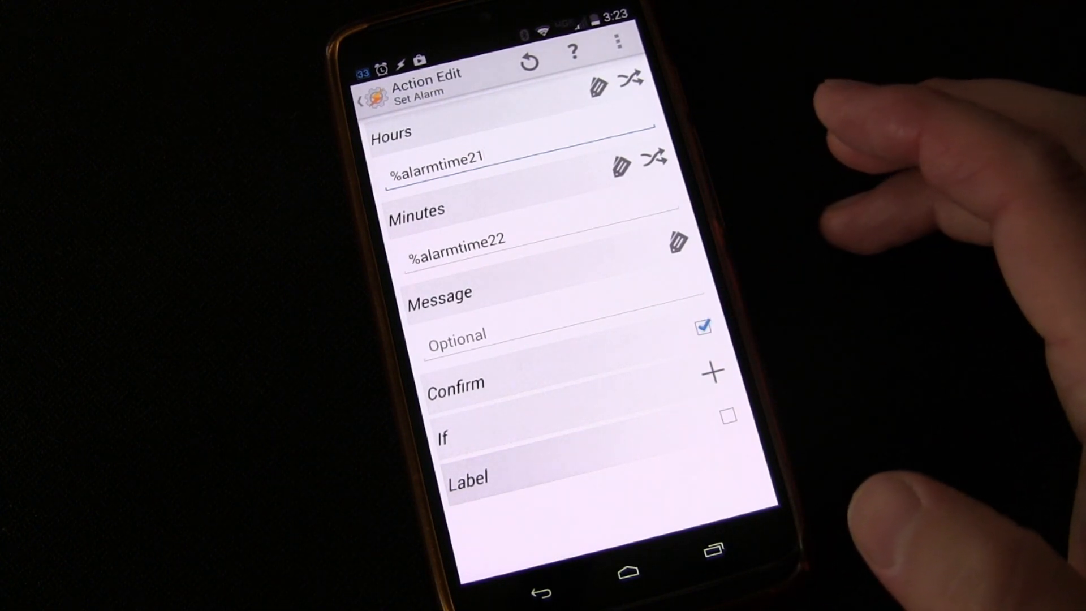
pyautogui.click(365, 97)
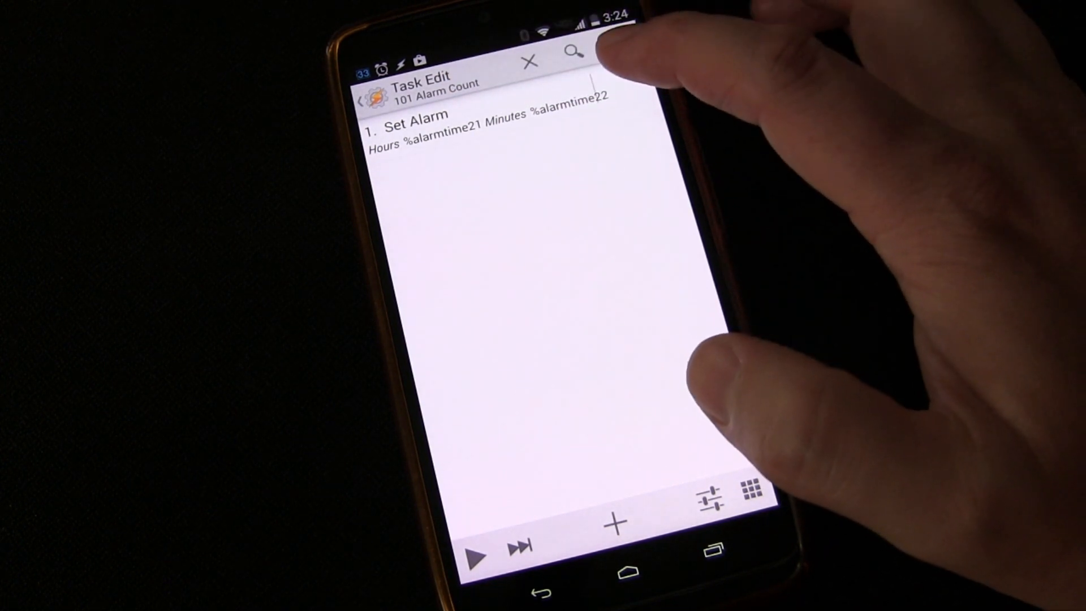
pyautogui.moveTo(706, 381)
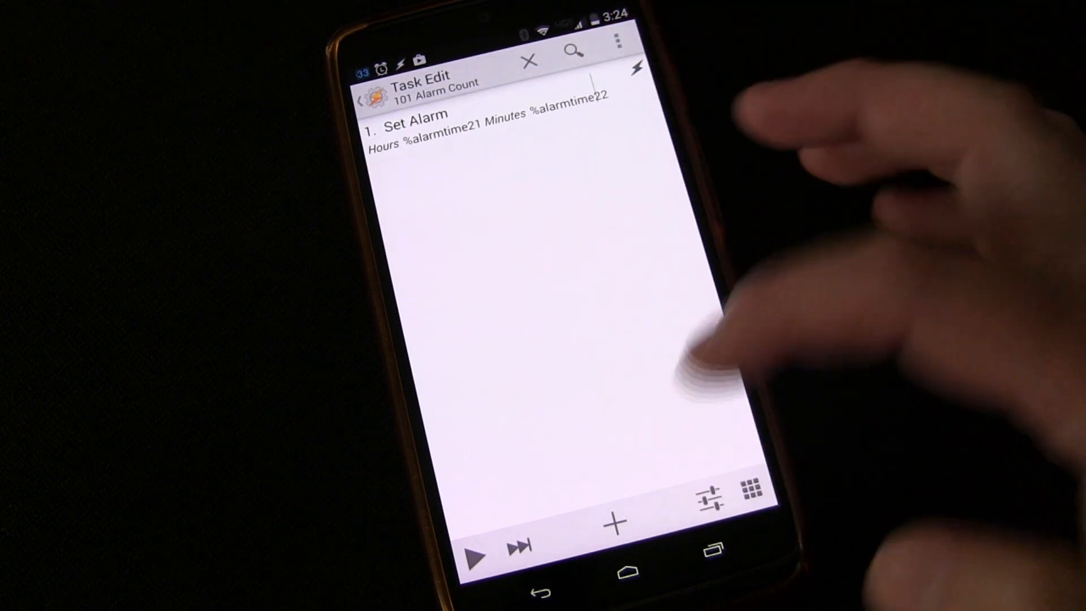
pyautogui.click(610, 522)
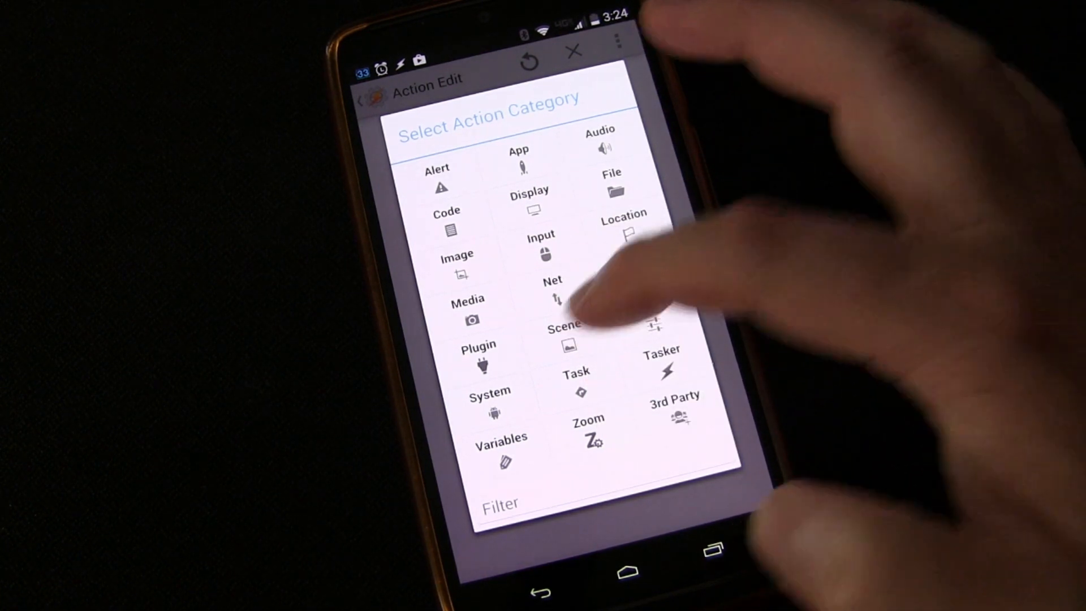
# Add a Variable Set action named %alarmtime and bring up the variable list for its value.
pyautogui.click(500, 447)
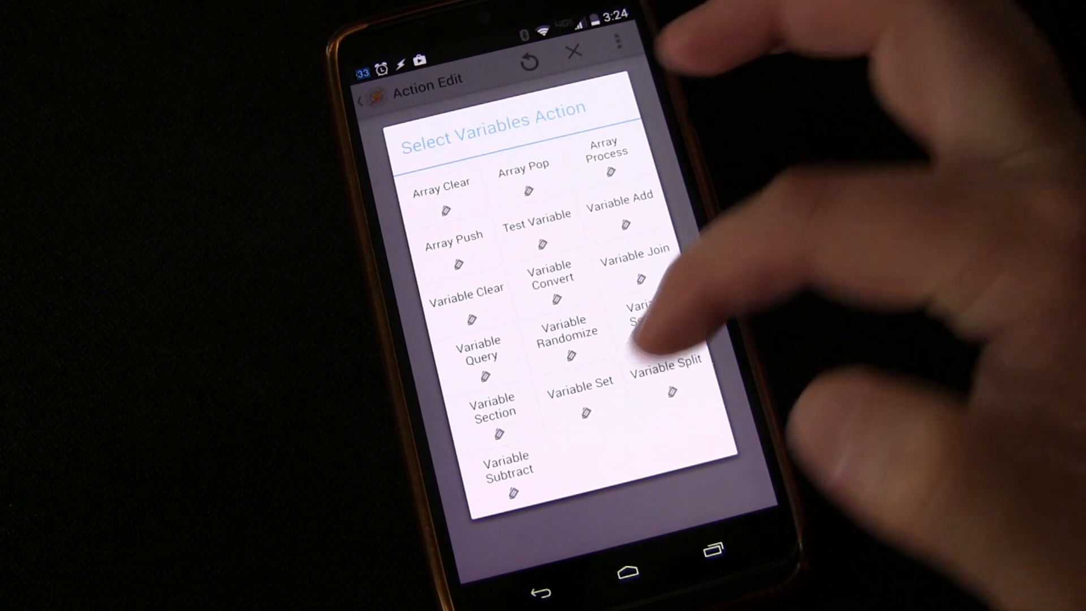
pyautogui.click(578, 395)
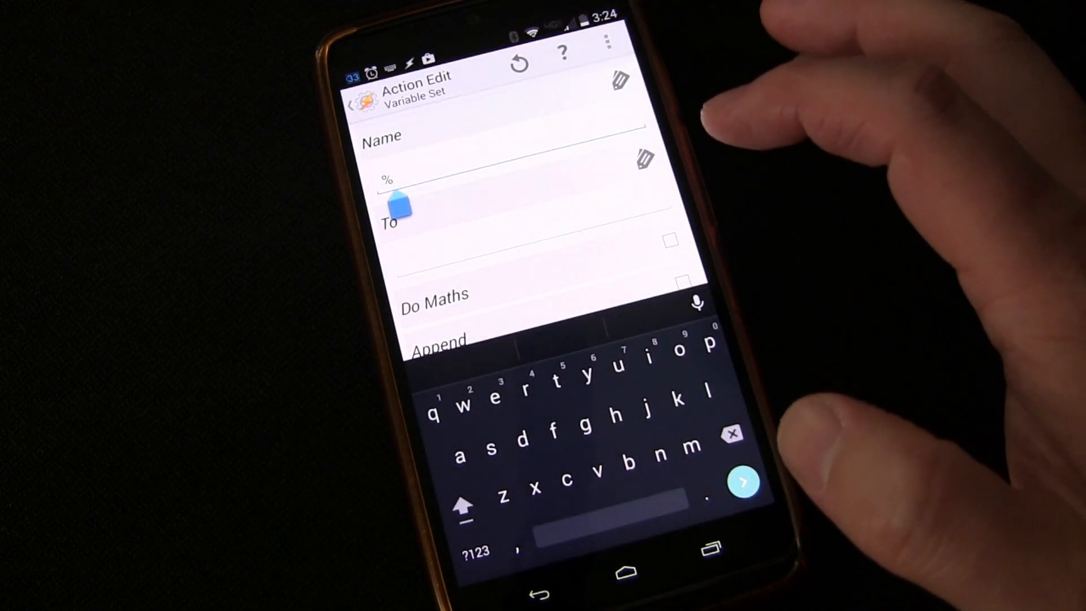
pyautogui.write('a')
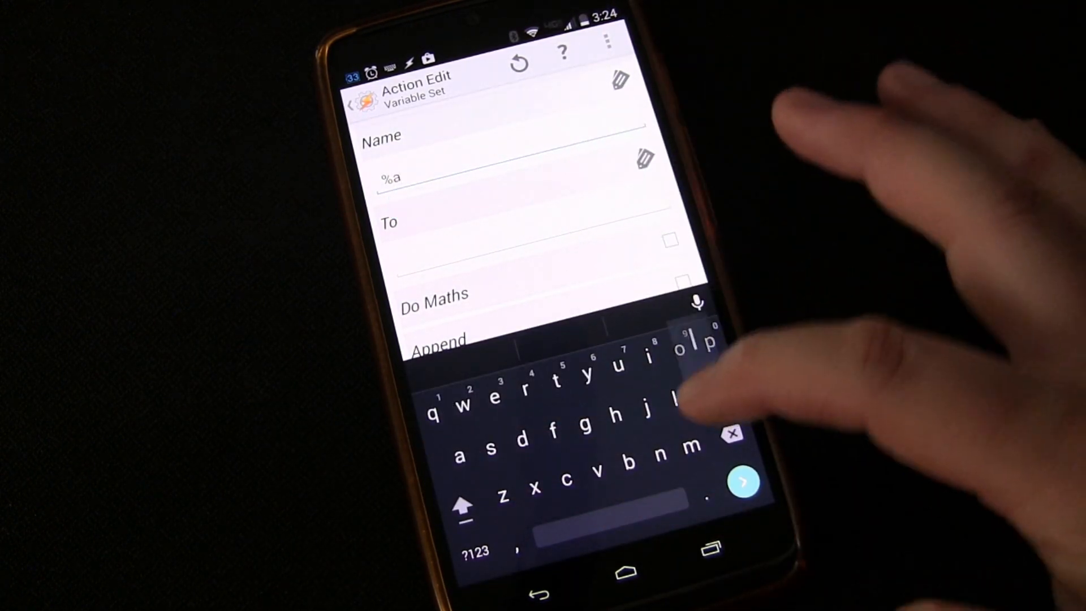
pyautogui.write('larm')
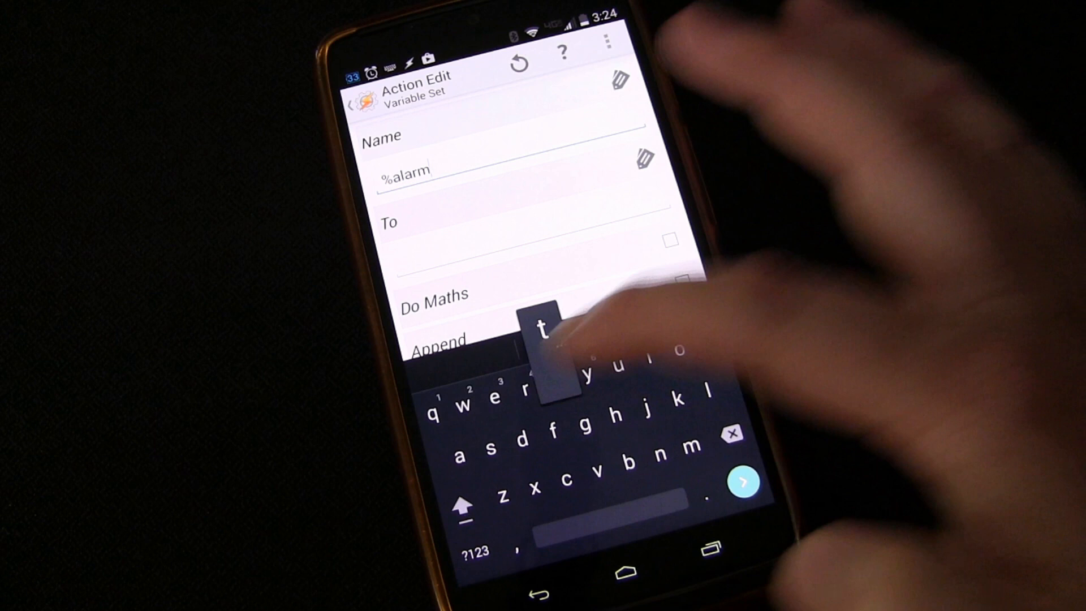
pyautogui.write('timr')
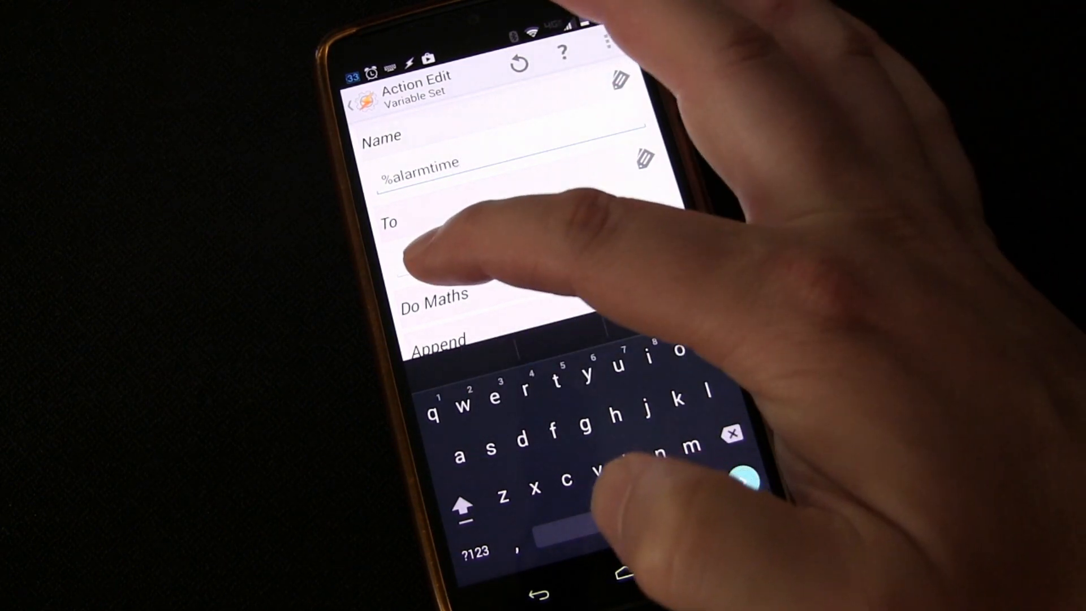
pyautogui.click(485, 249)
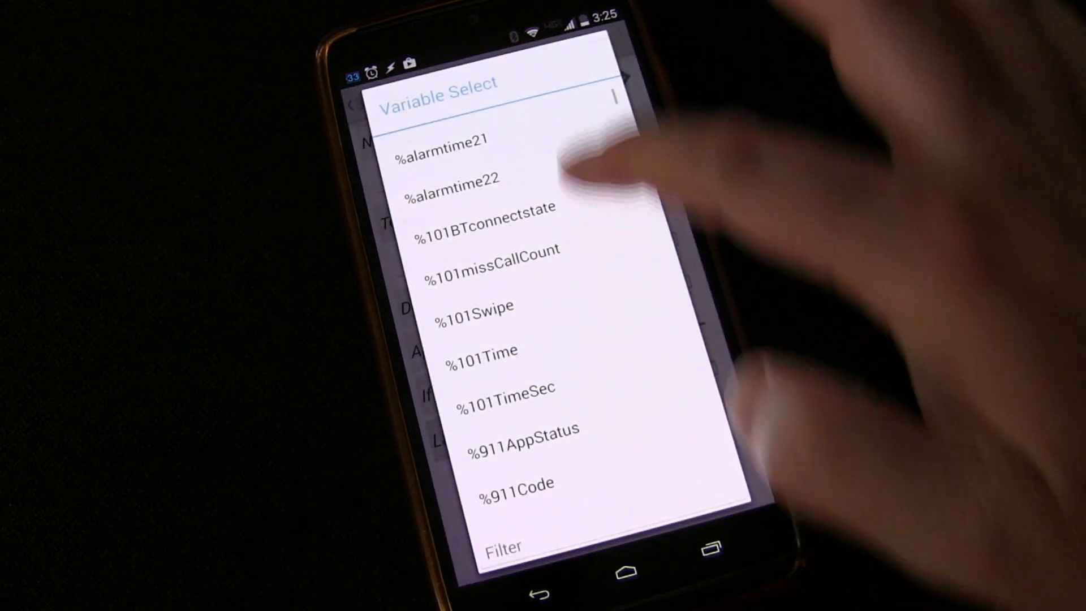
# Set %alarmtime to %TIMES + 28800 and have the value evaluated as a sum.
pyautogui.scroll(-3)
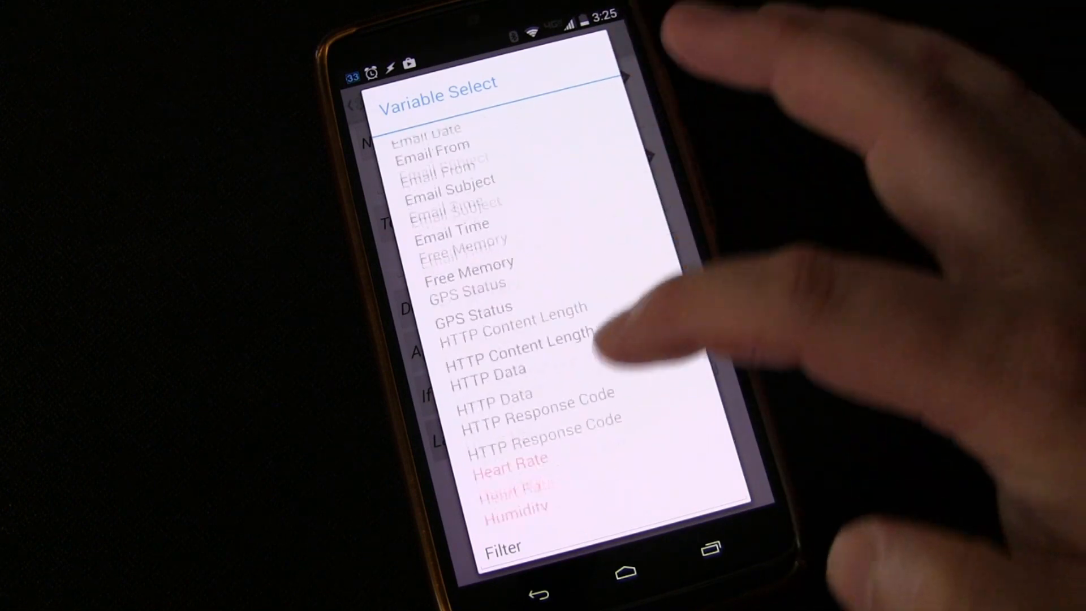
pyautogui.scroll(-3)
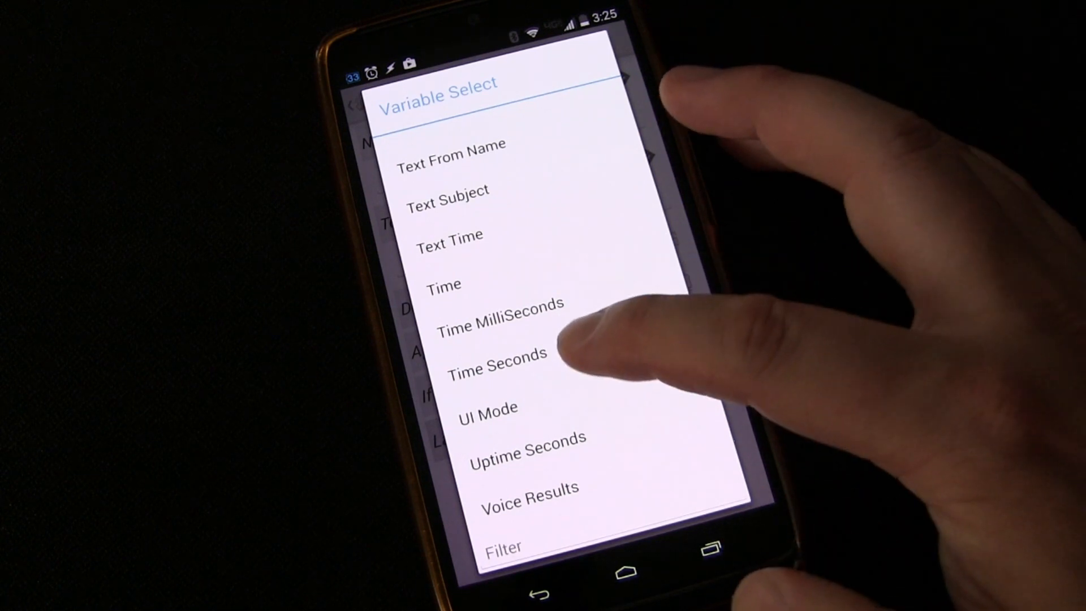
pyautogui.click(494, 353)
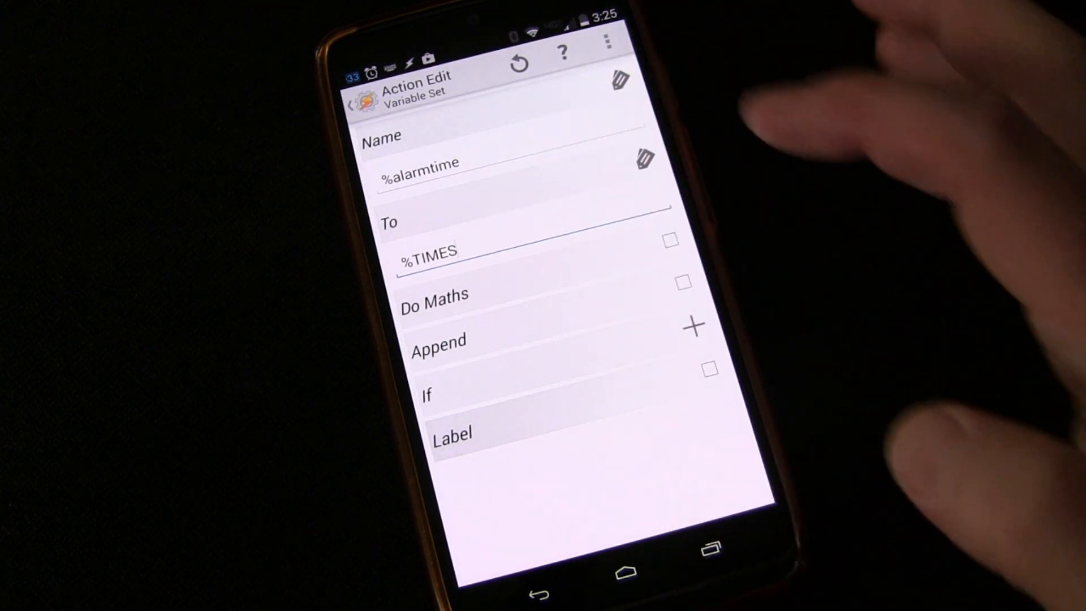
pyautogui.click(429, 250)
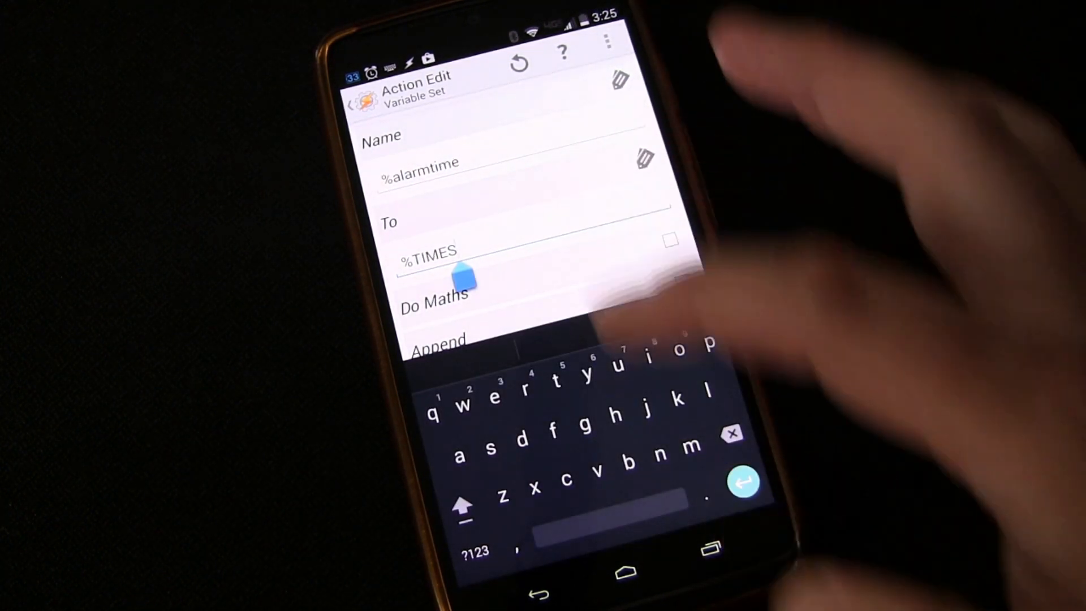
pyautogui.click(475, 552)
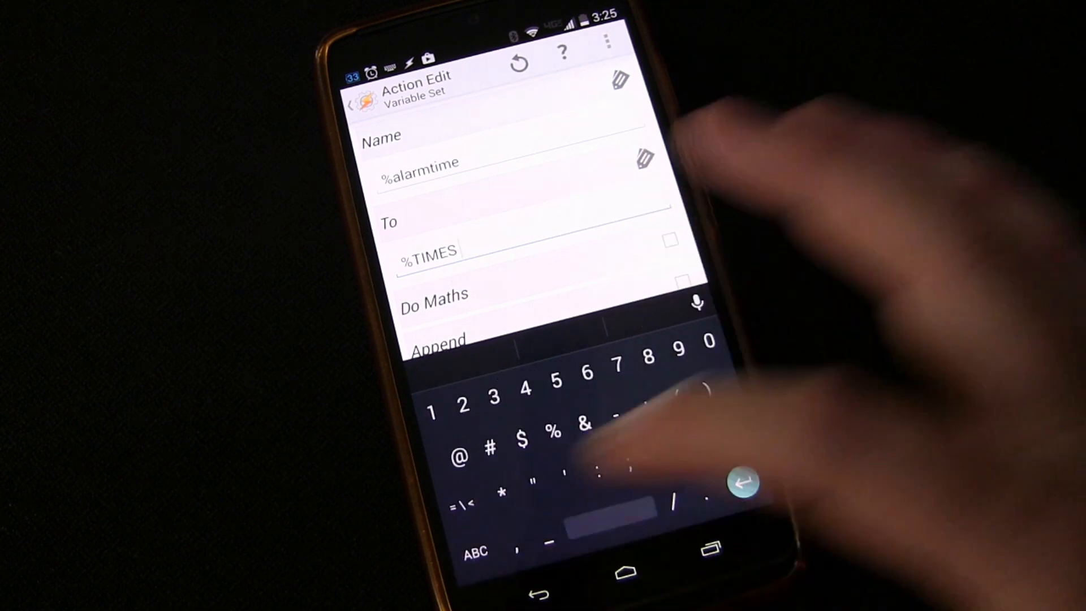
pyautogui.write('+')
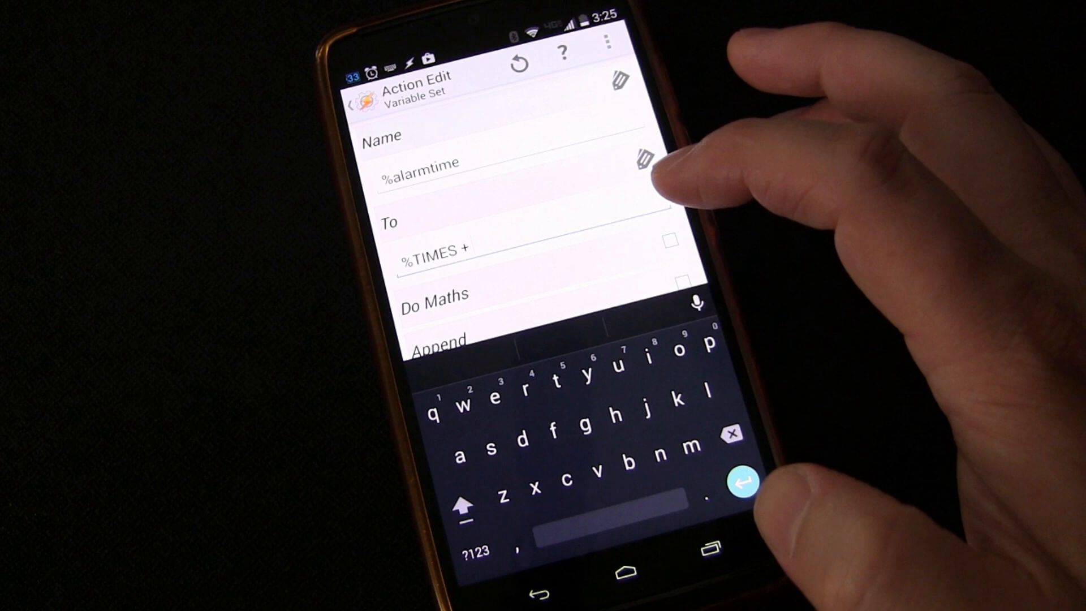
pyautogui.click(475, 552)
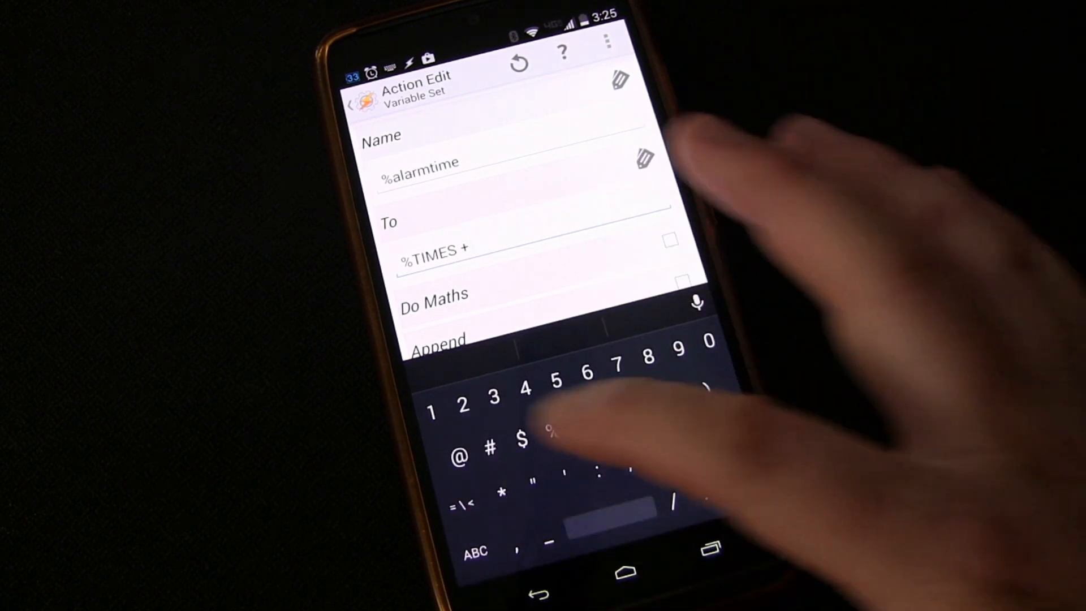
pyautogui.write('28800')
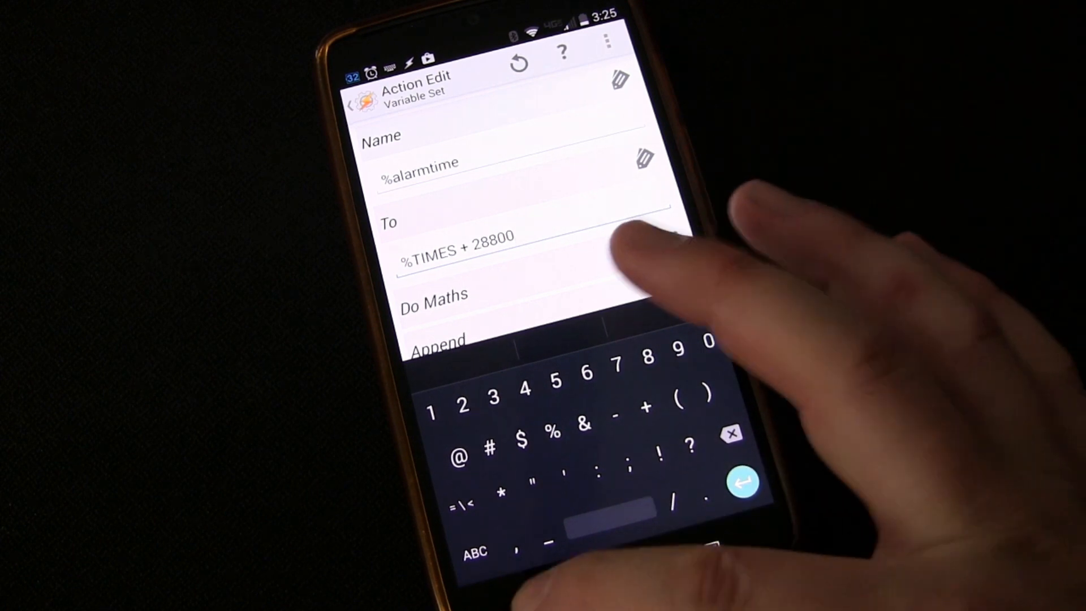
pyautogui.click(741, 481)
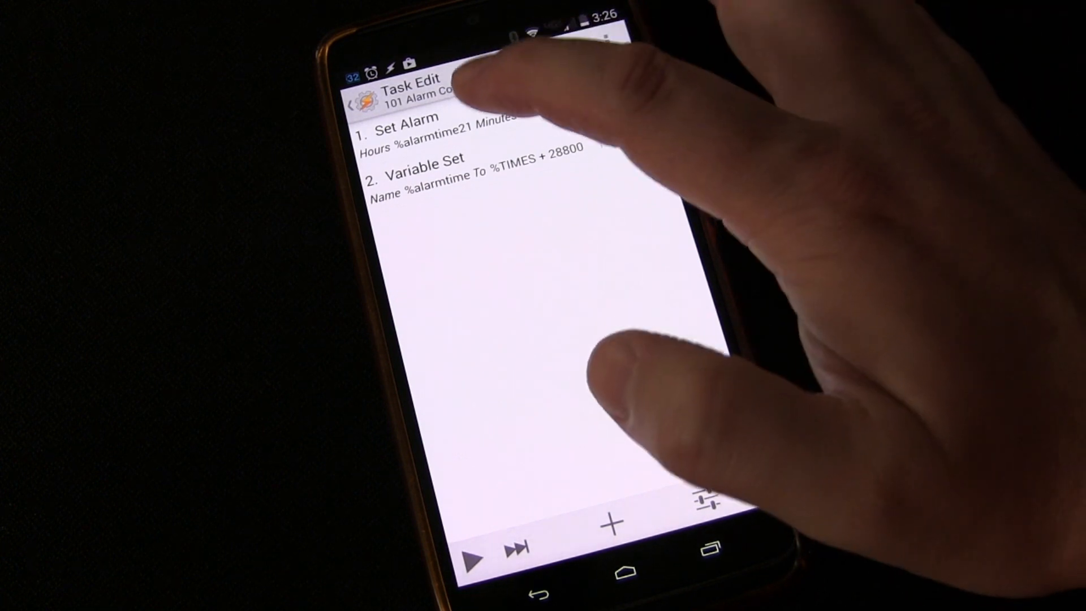
# Return to the 101 Alarm Count task and start adding a third action.
pyautogui.click(405, 128)
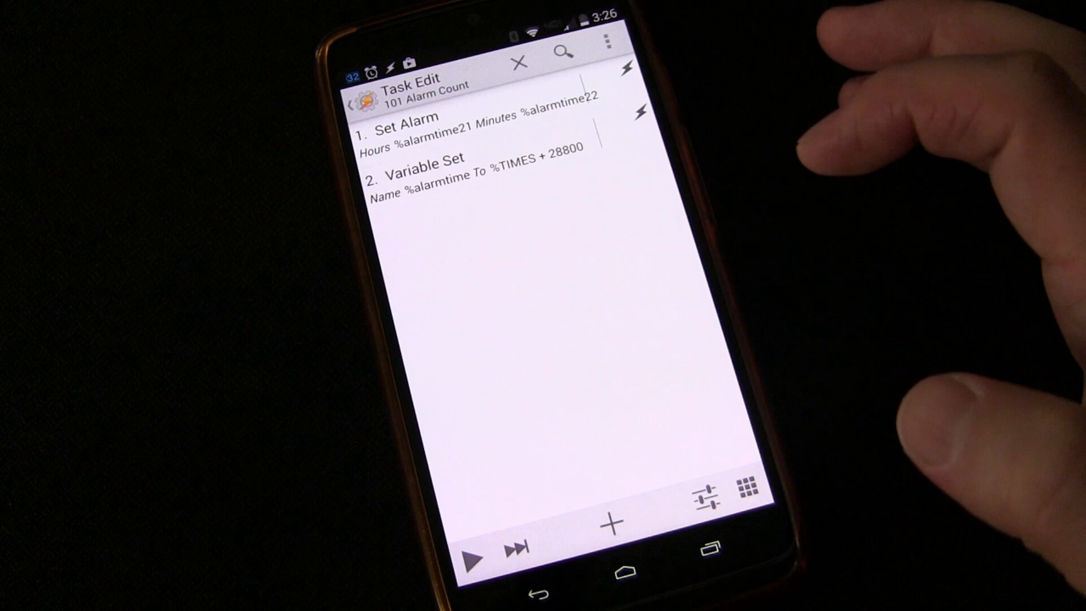
pyautogui.click(610, 522)
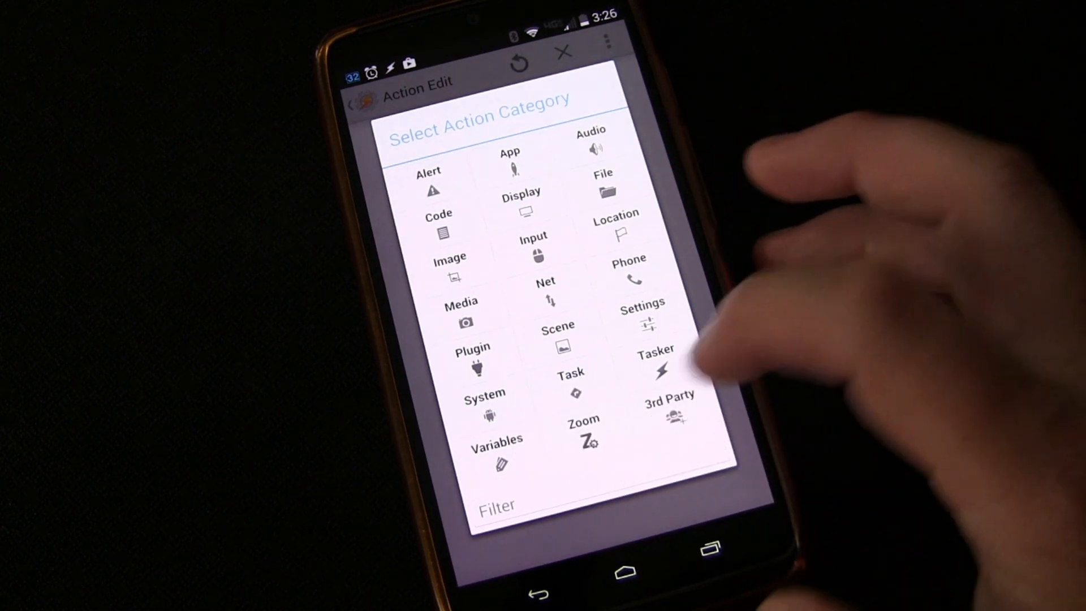
# Add a Variable Convert step turning %alarmtime from Seconds to Date Time.
pyautogui.click(497, 450)
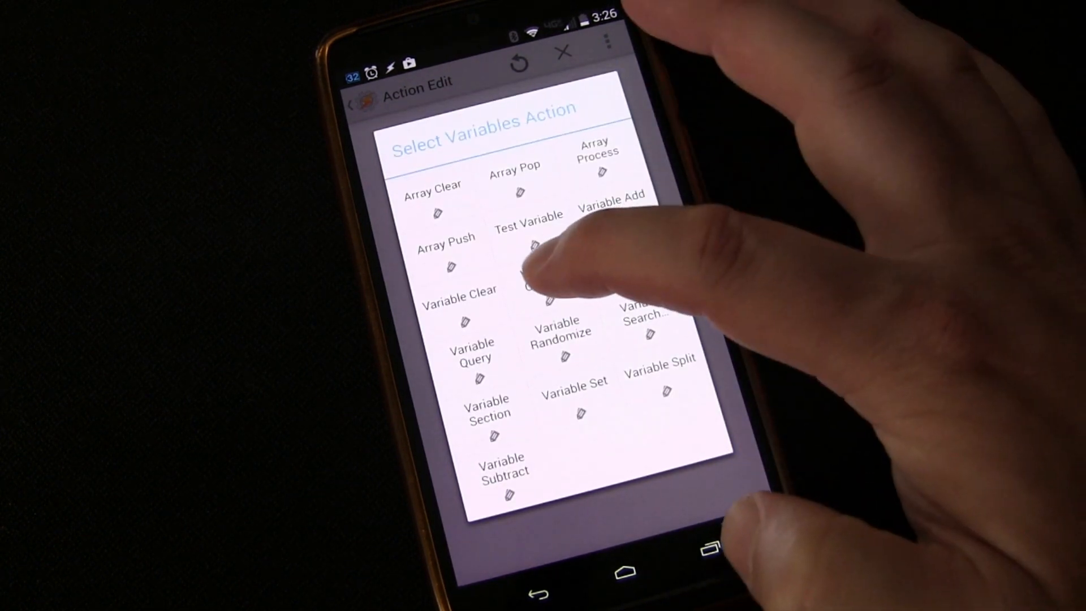
pyautogui.click(543, 284)
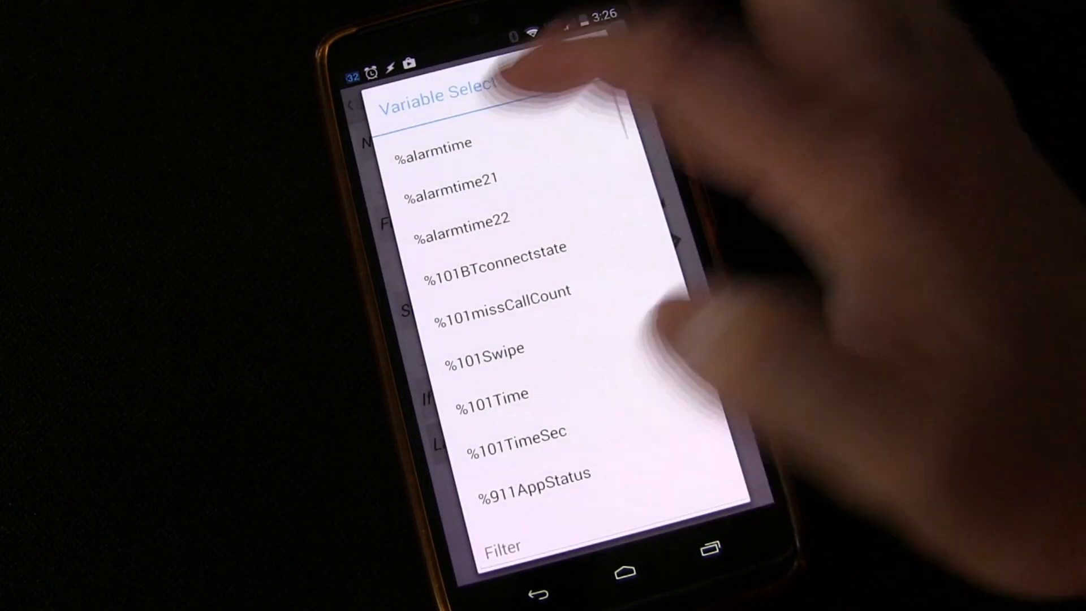
pyautogui.click(432, 143)
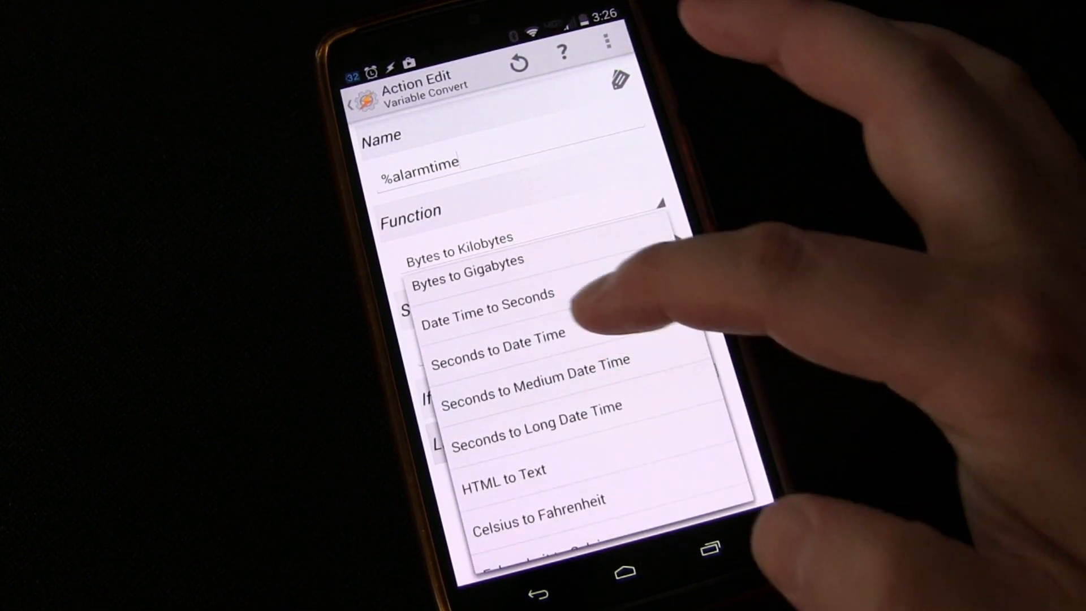
pyautogui.click(496, 343)
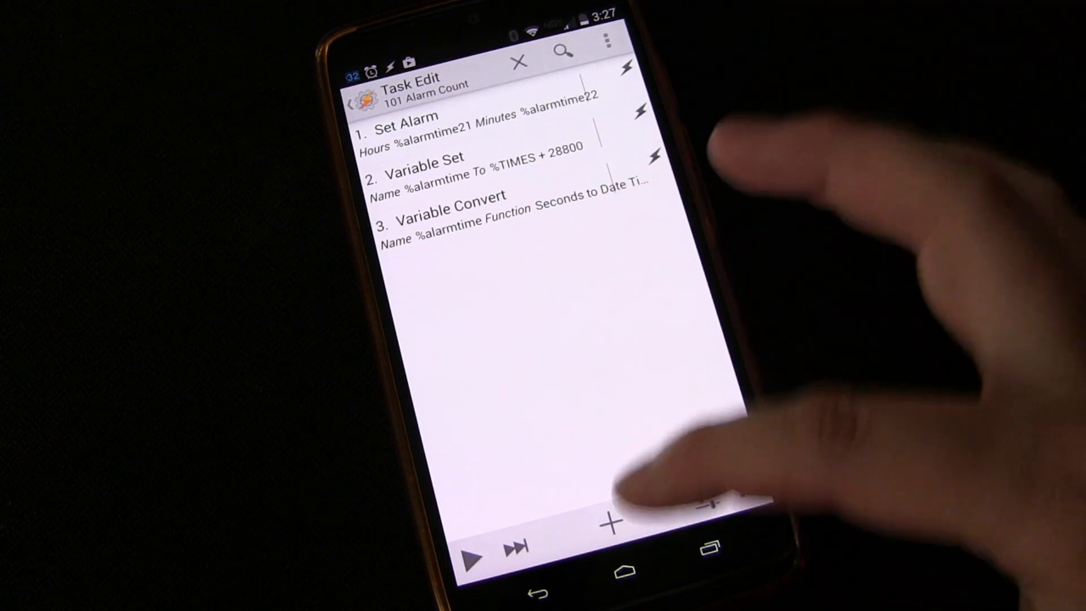
# Add a Flash action from the Alert category as the task's fourth step.
pyautogui.click(608, 521)
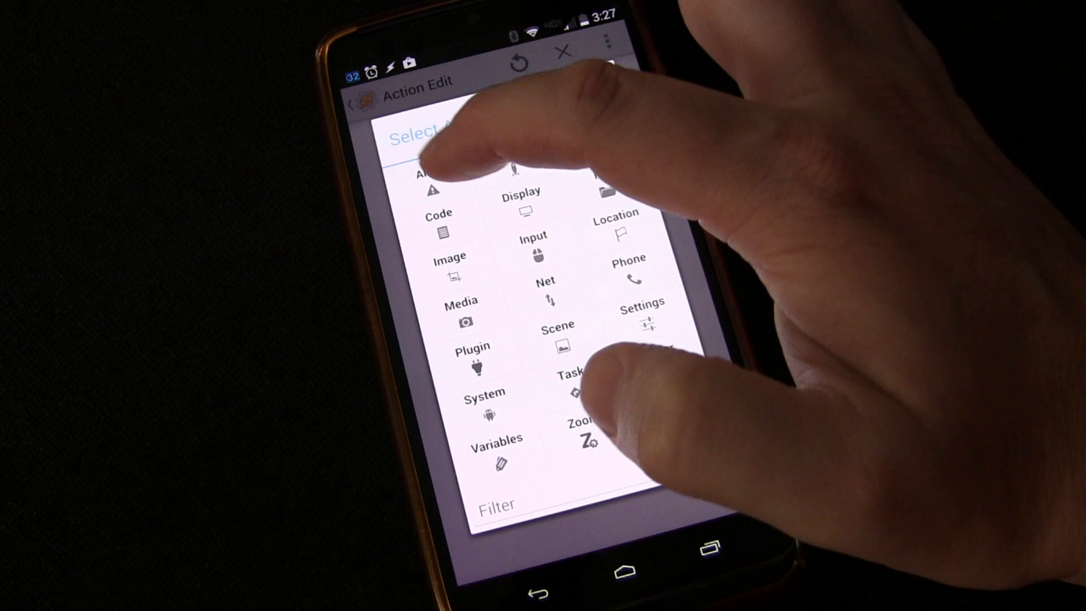
pyautogui.click(426, 180)
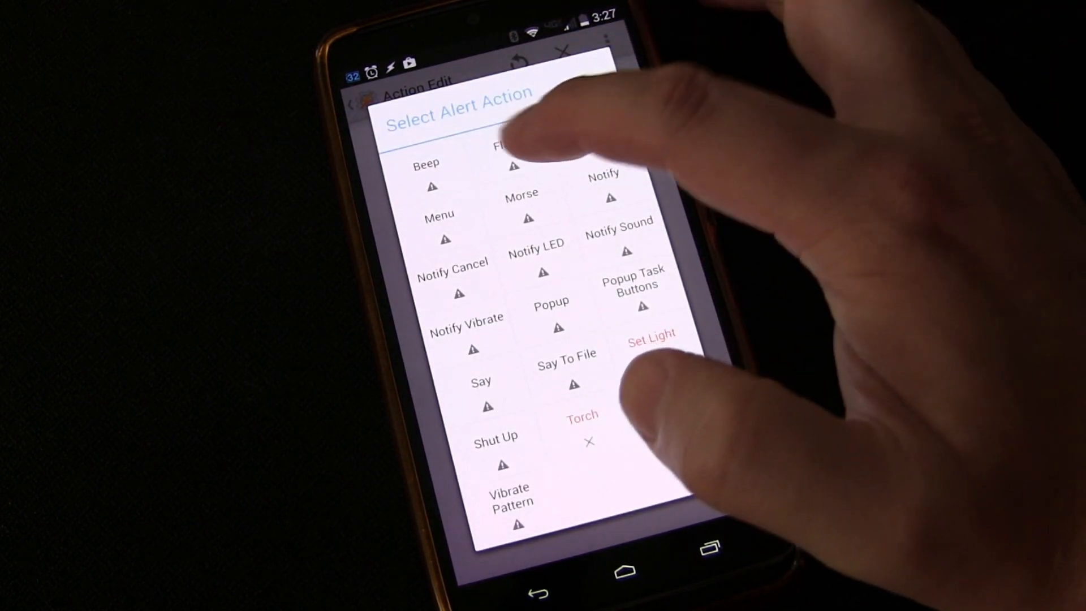
pyautogui.click(506, 163)
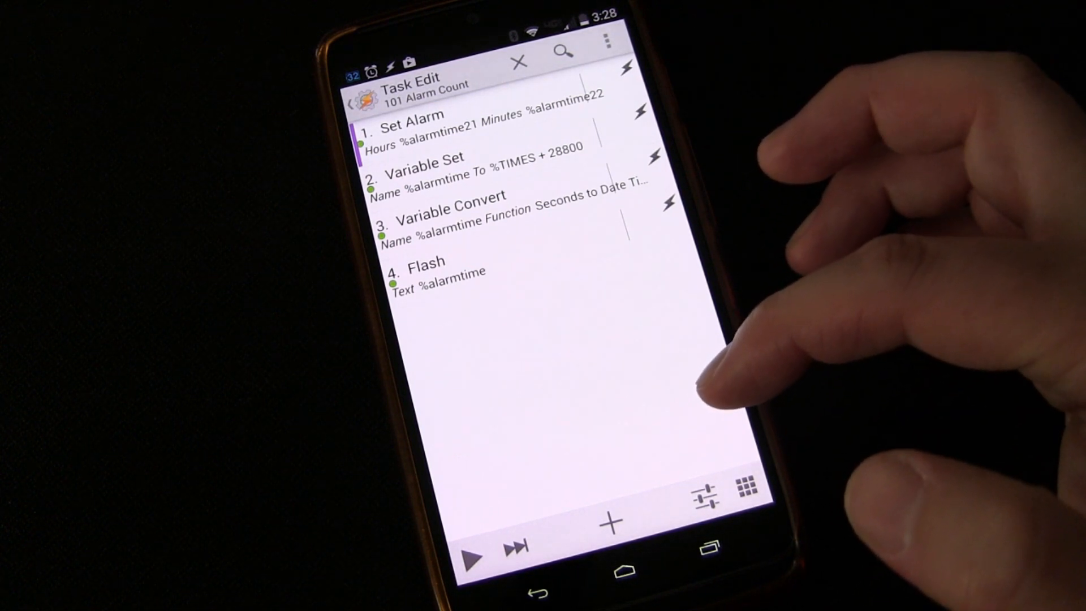
pyautogui.moveTo(658, 188)
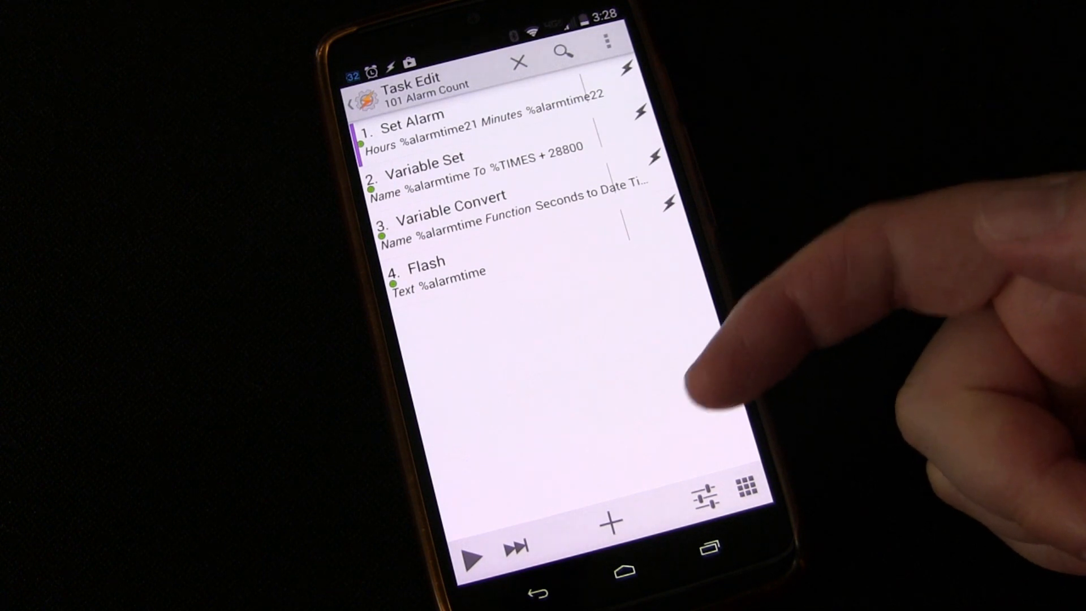
pyautogui.moveTo(692, 368)
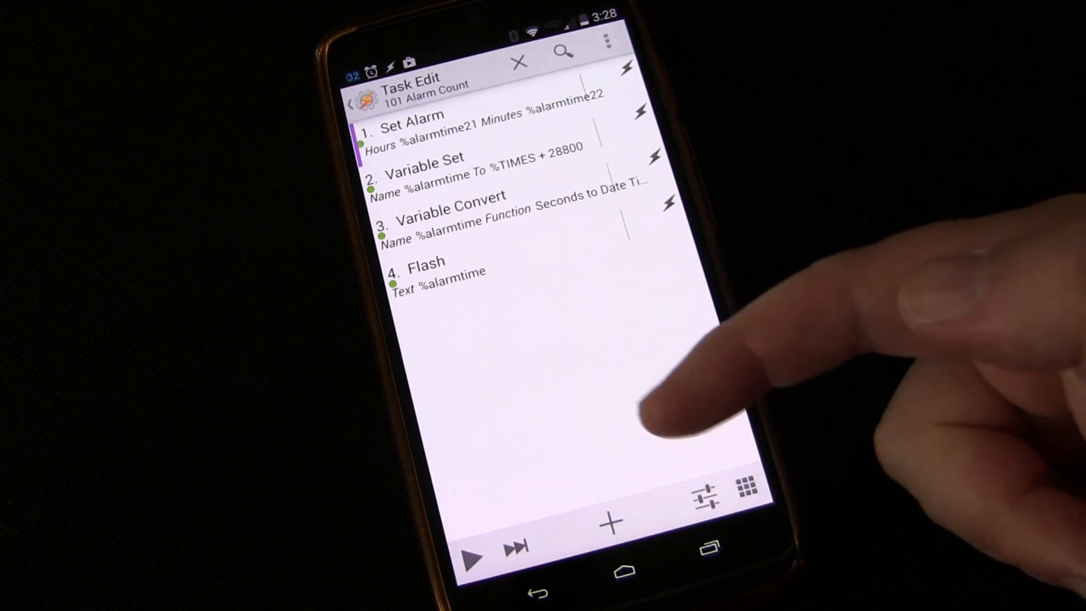
pyautogui.moveTo(658, 381)
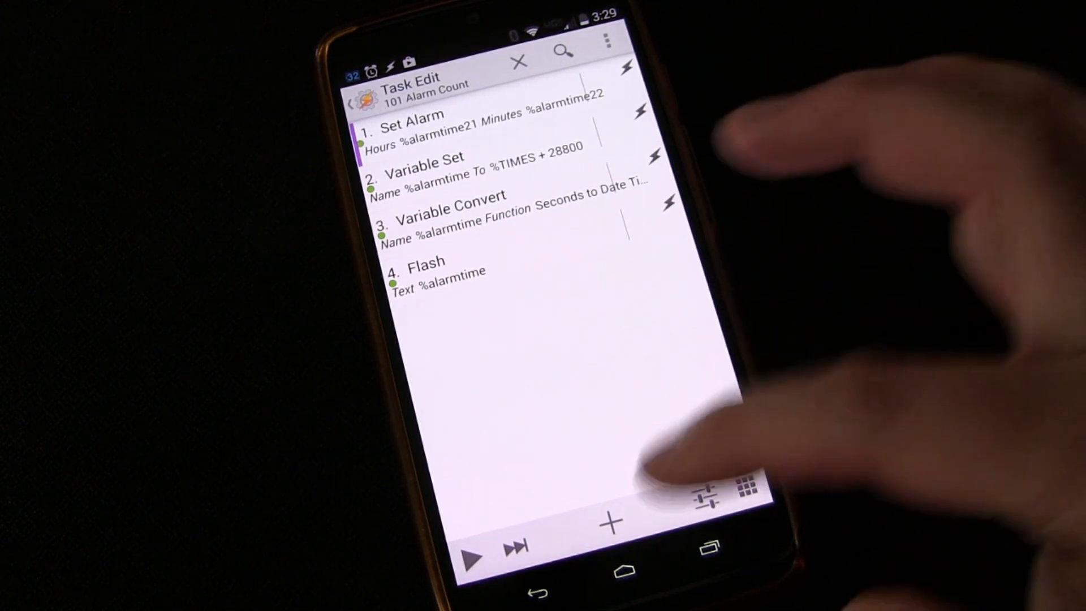
# Add a Variable Split action on %alarmtime as step four, before Flash.
pyautogui.click(611, 519)
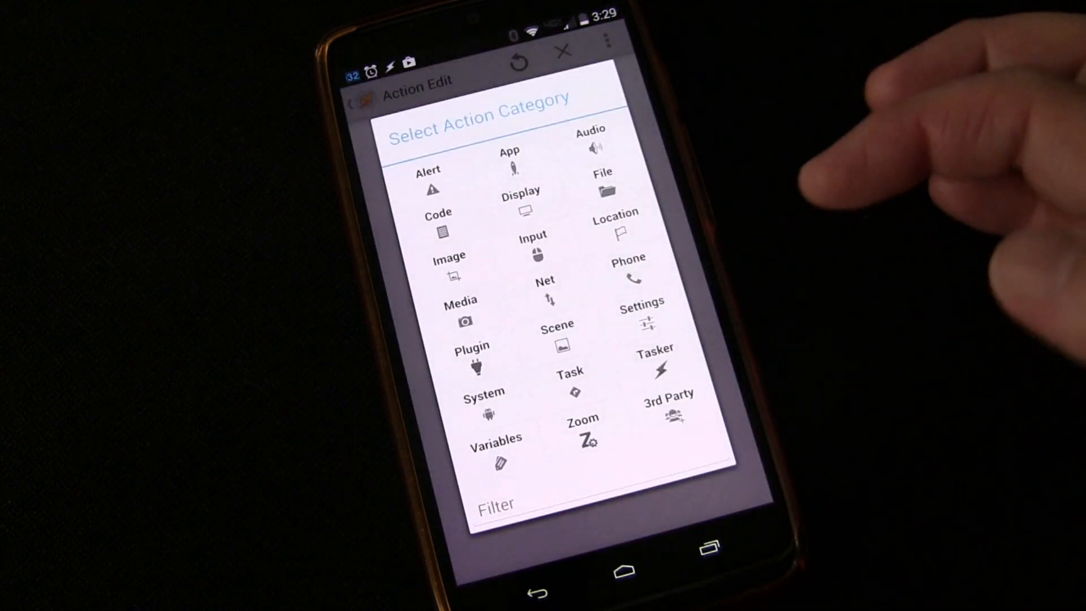
pyautogui.click(495, 447)
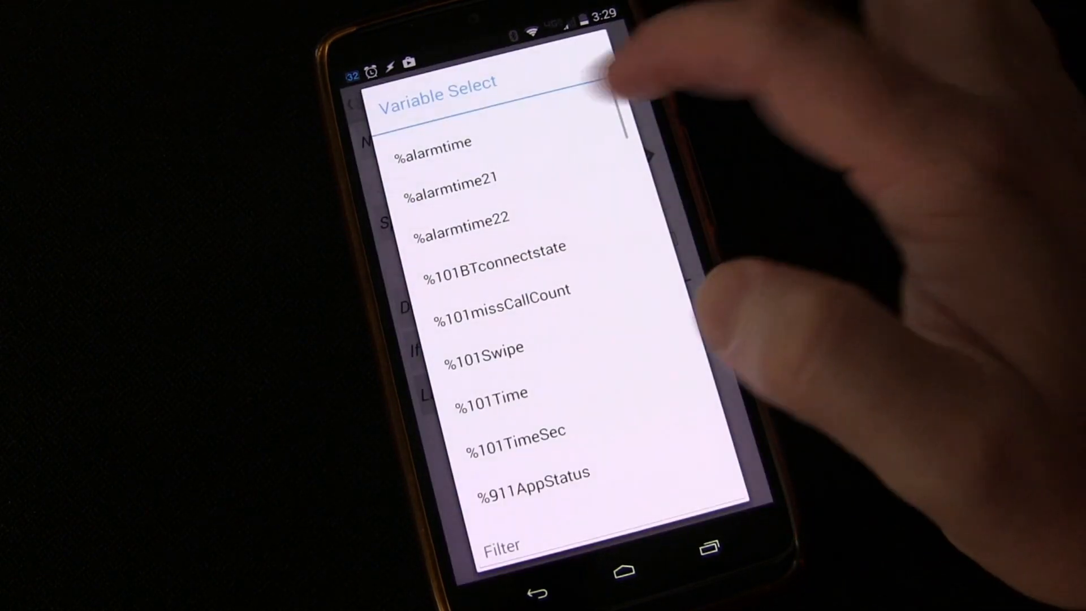
pyautogui.click(432, 141)
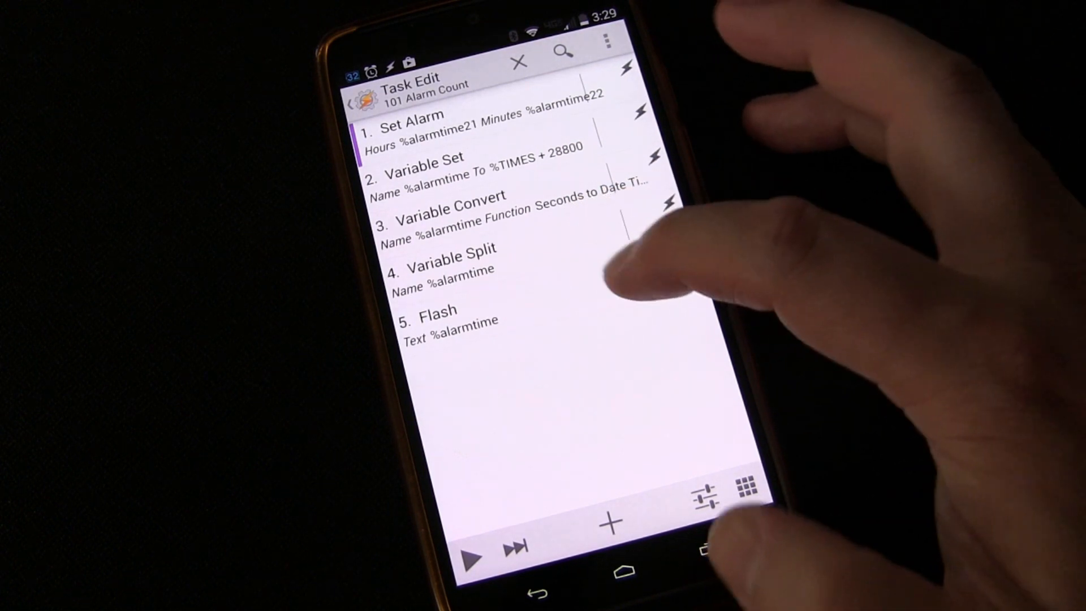
# Change the Flash step's text from %alarmtime to %alarmtime2.
pyautogui.click(432, 320)
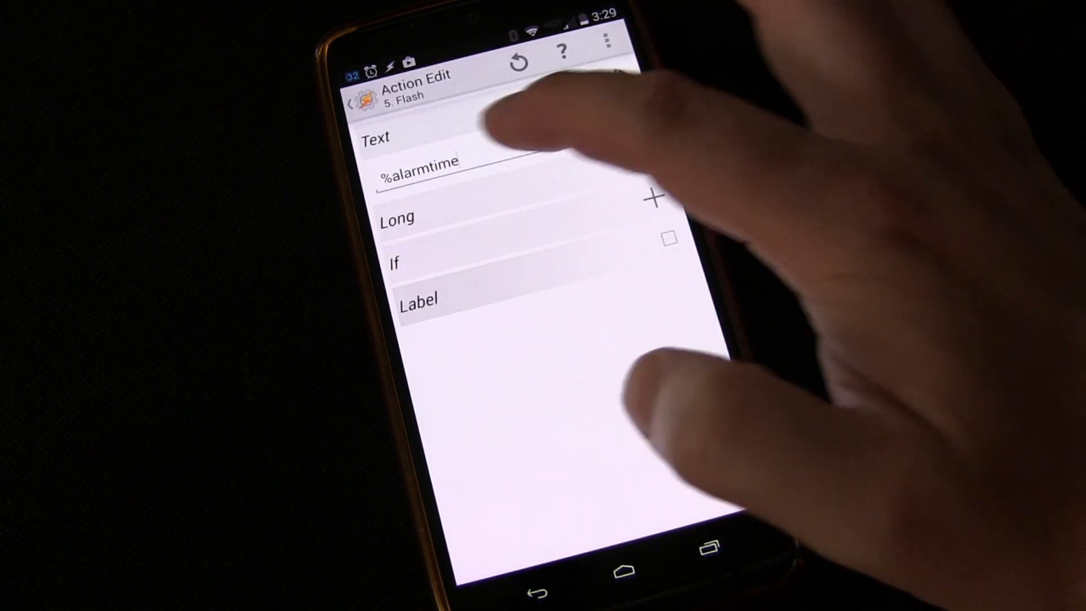
pyautogui.click(416, 163)
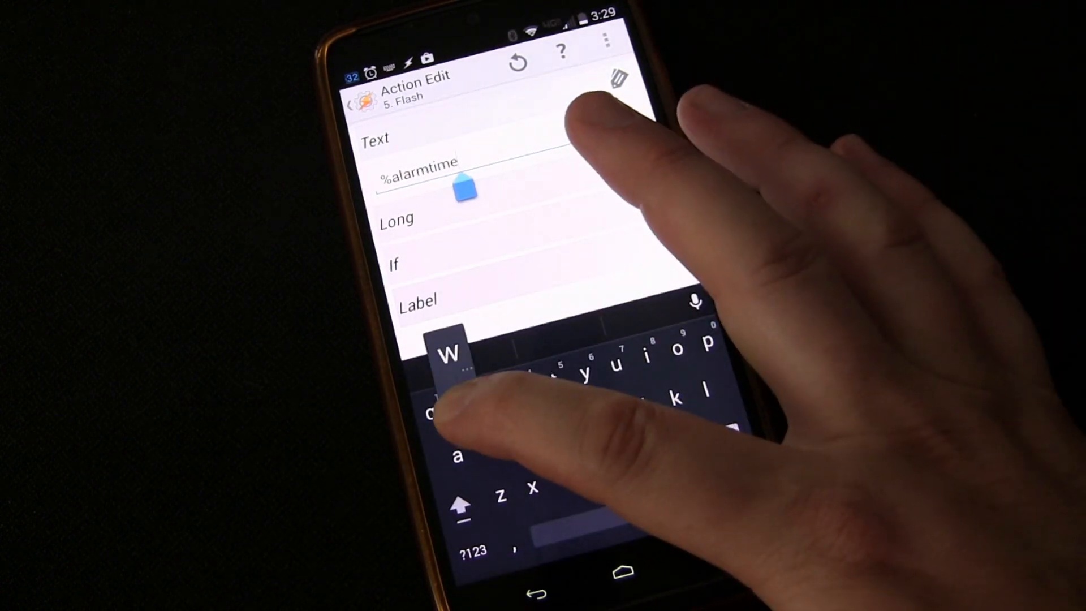
pyautogui.write('2')
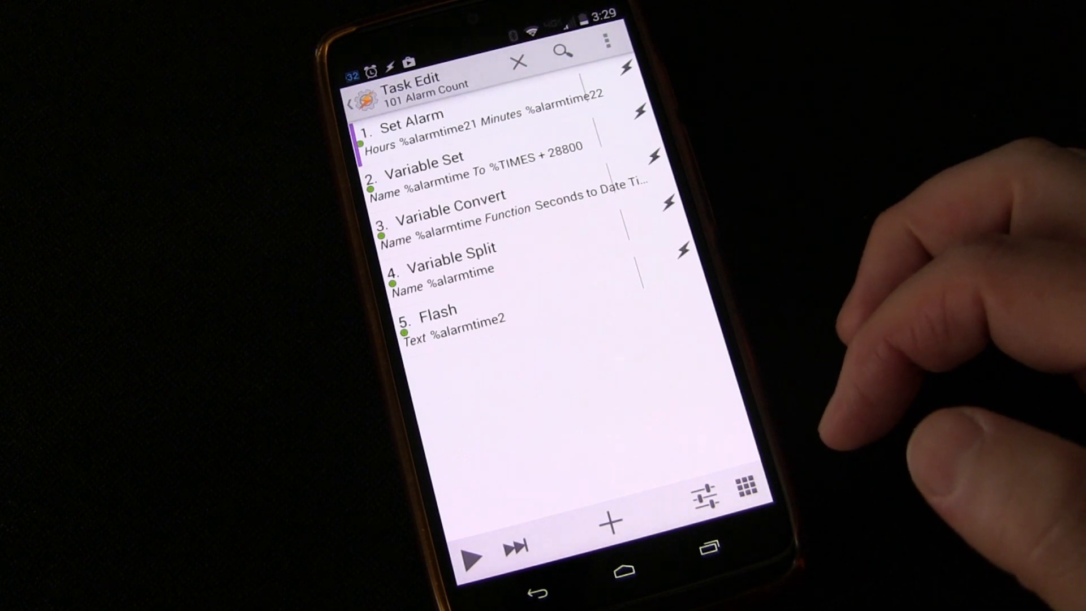
pyautogui.moveTo(692, 381)
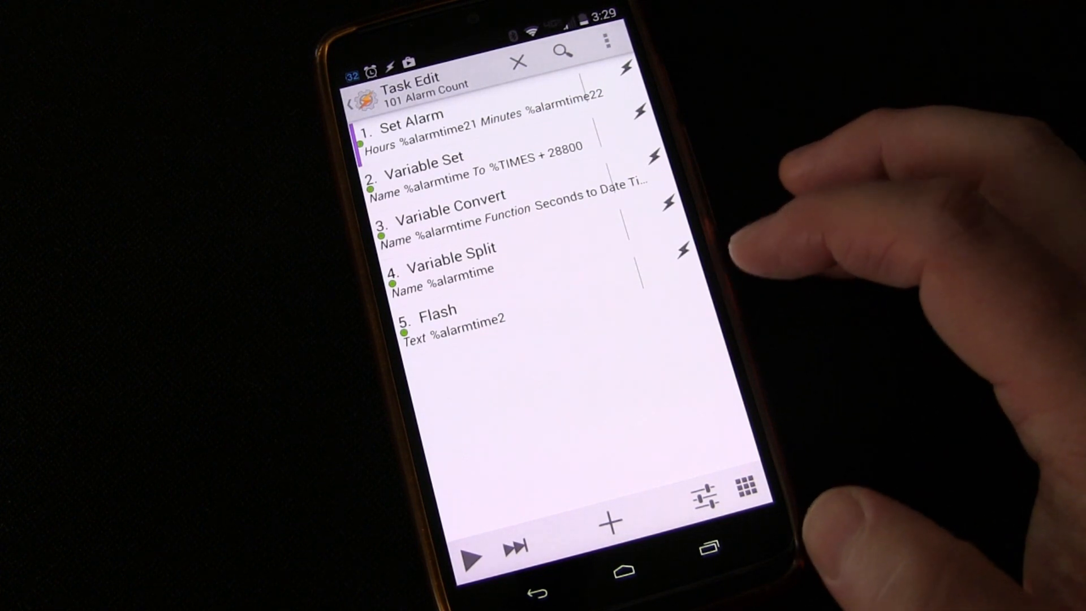
# Add a second Variable Split on %alarmtime2 with a '.' splitter.
pyautogui.click(608, 518)
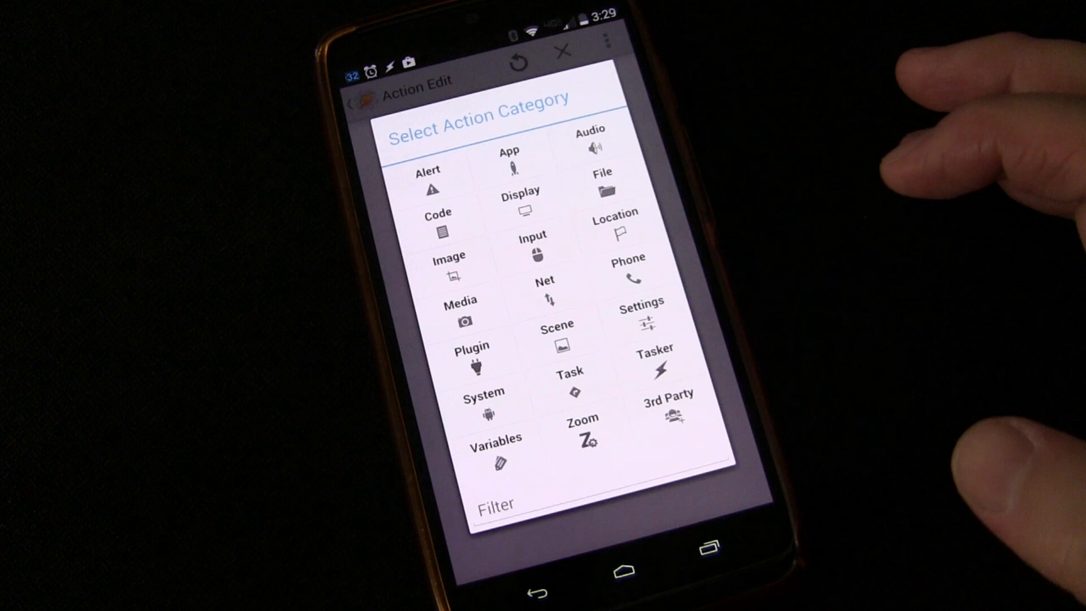
pyautogui.click(496, 454)
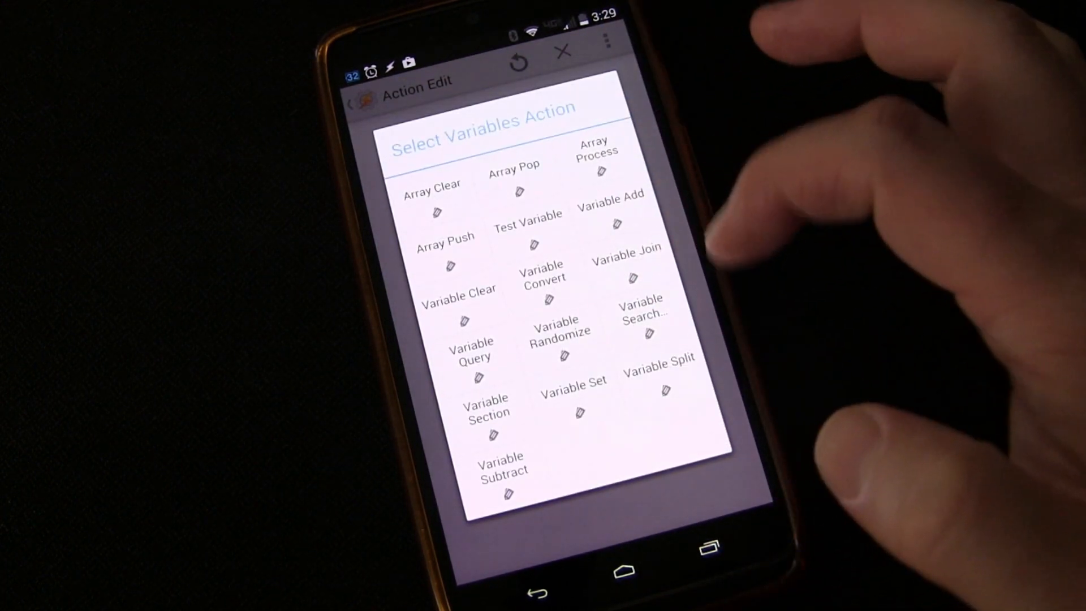
pyautogui.click(659, 363)
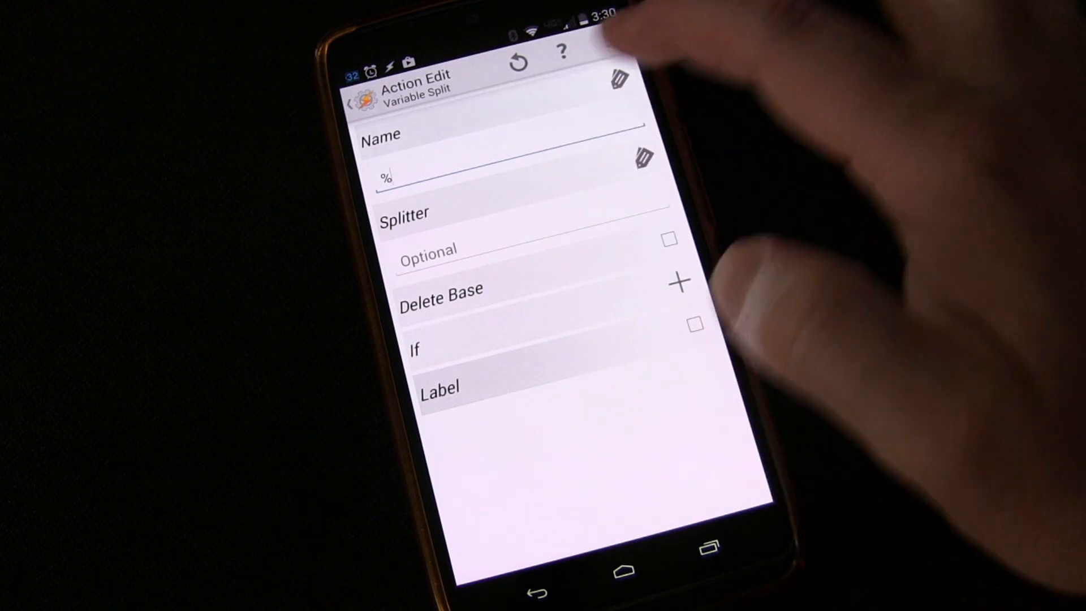
pyautogui.click(643, 158)
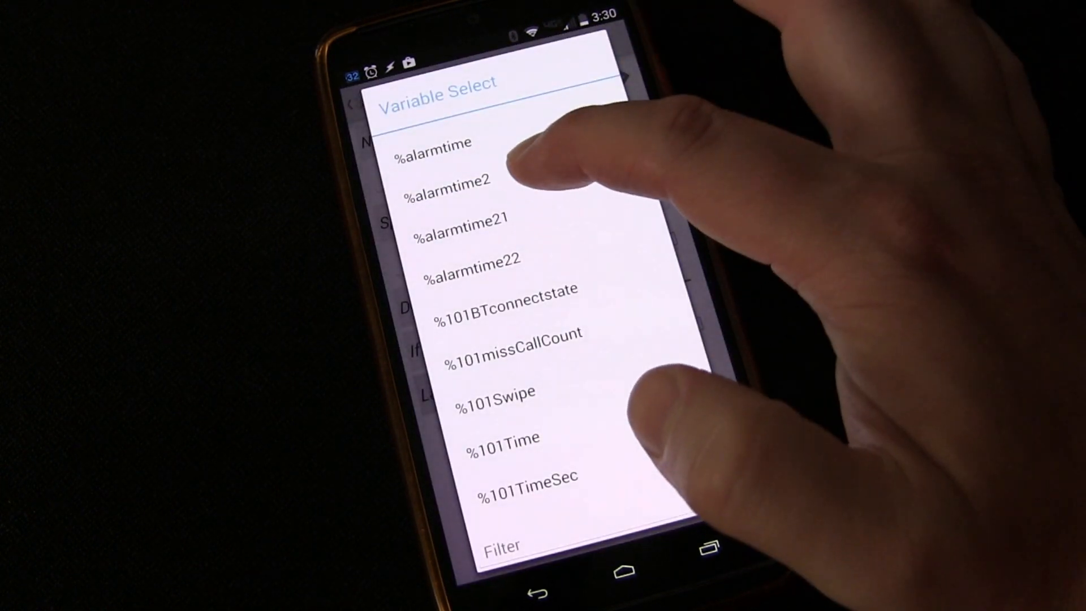
pyautogui.click(444, 180)
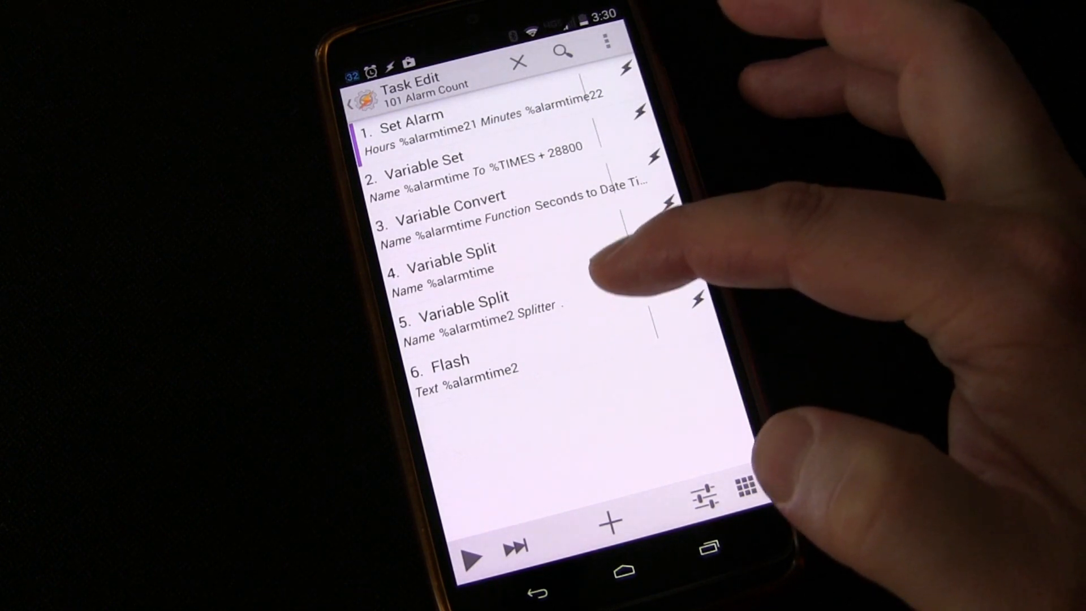
pyautogui.moveTo(623, 277)
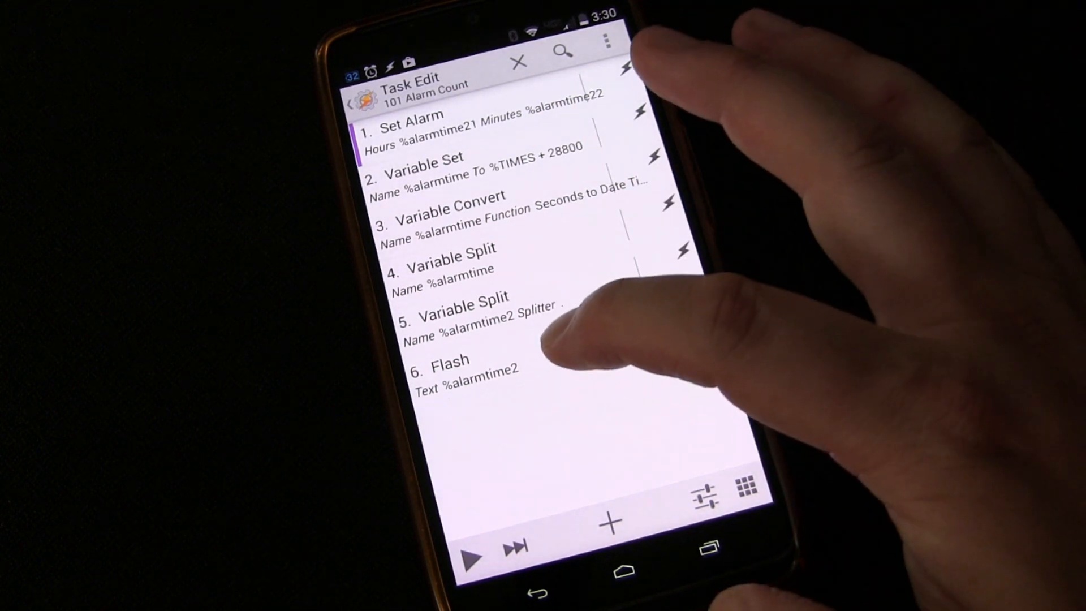
# Set the Flash text to 'Hour %alarmtime21 Minute %alarmtime22'.
pyautogui.click(450, 367)
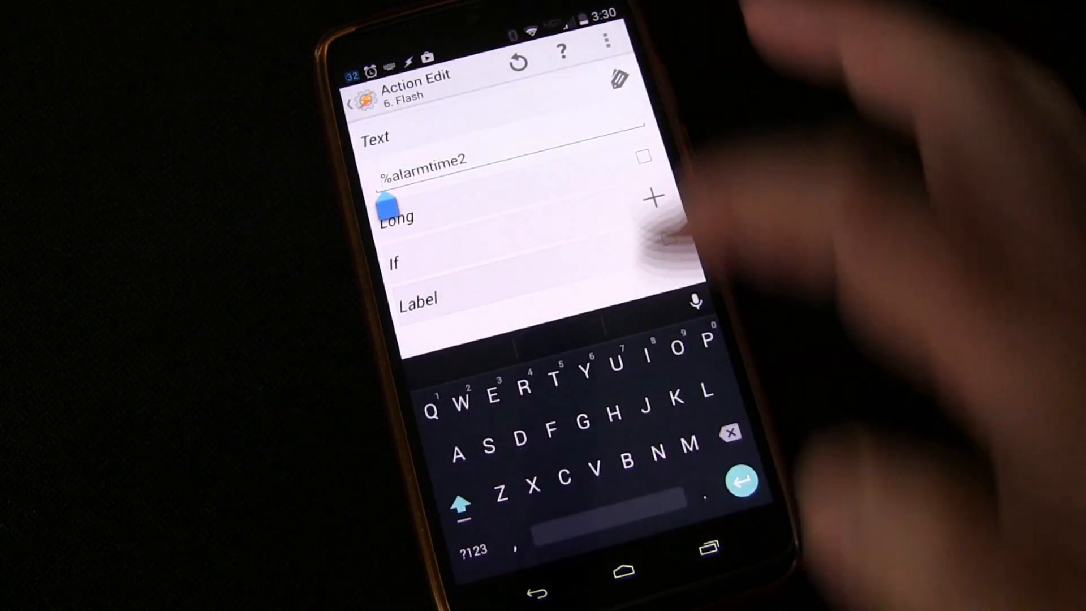
pyautogui.write('Hour')
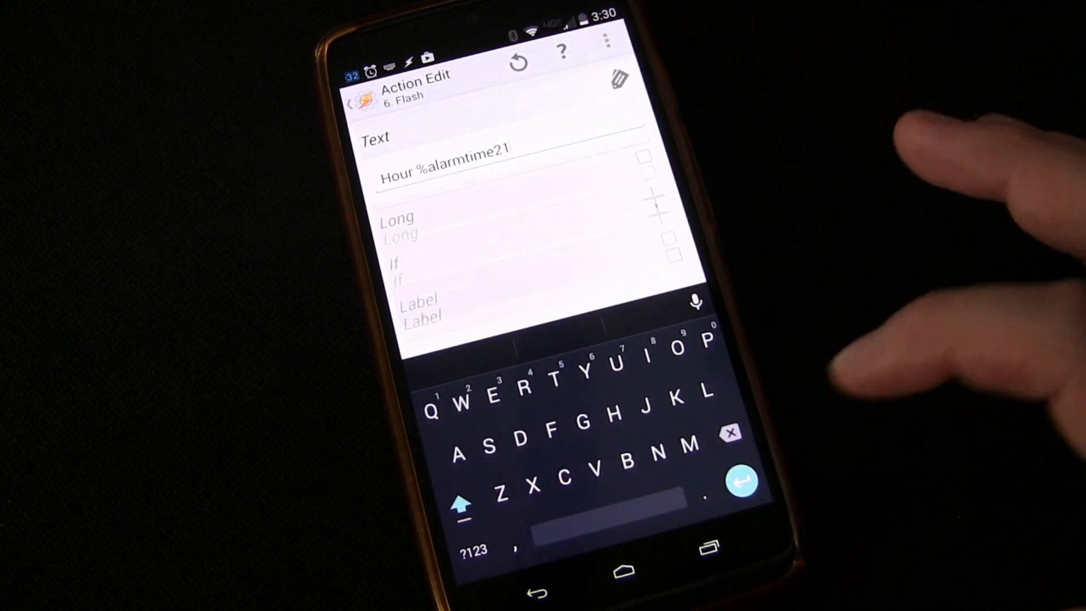
pyautogui.write('M')
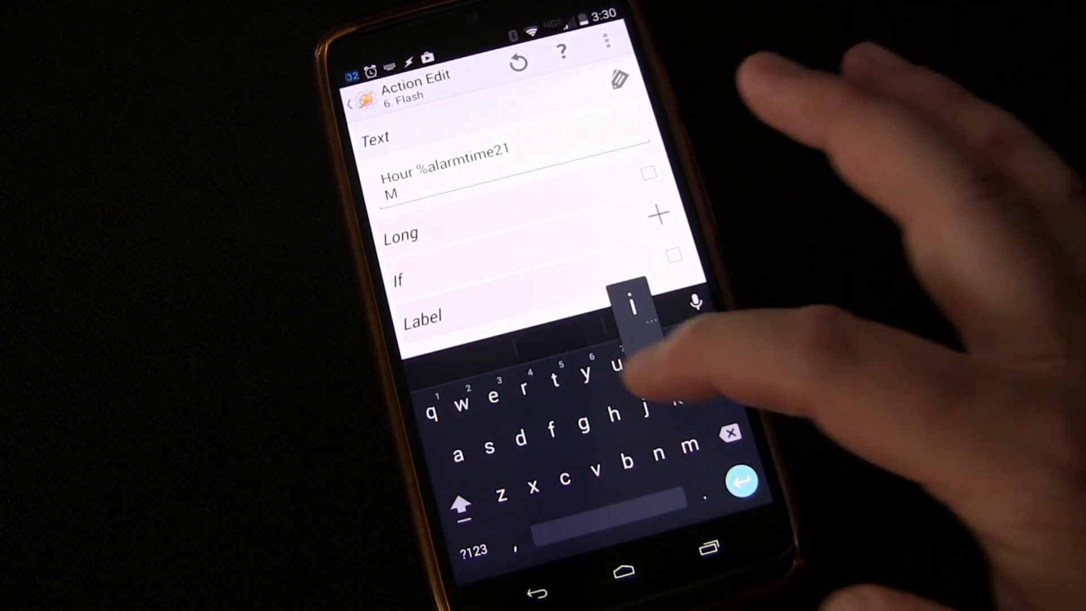
pyautogui.write('inute %alarmtime22')
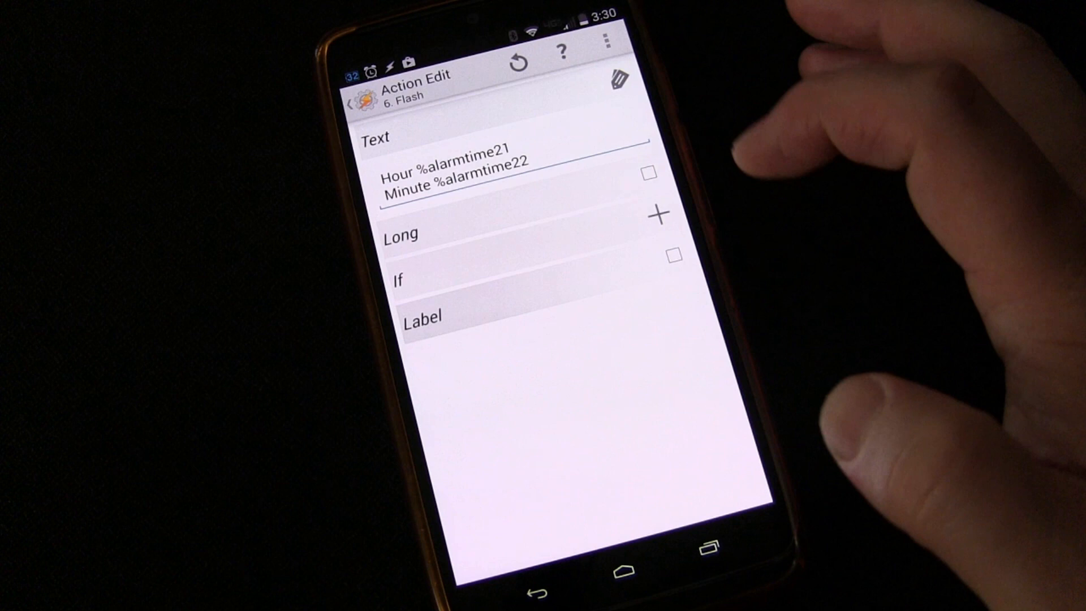
pyautogui.click(648, 172)
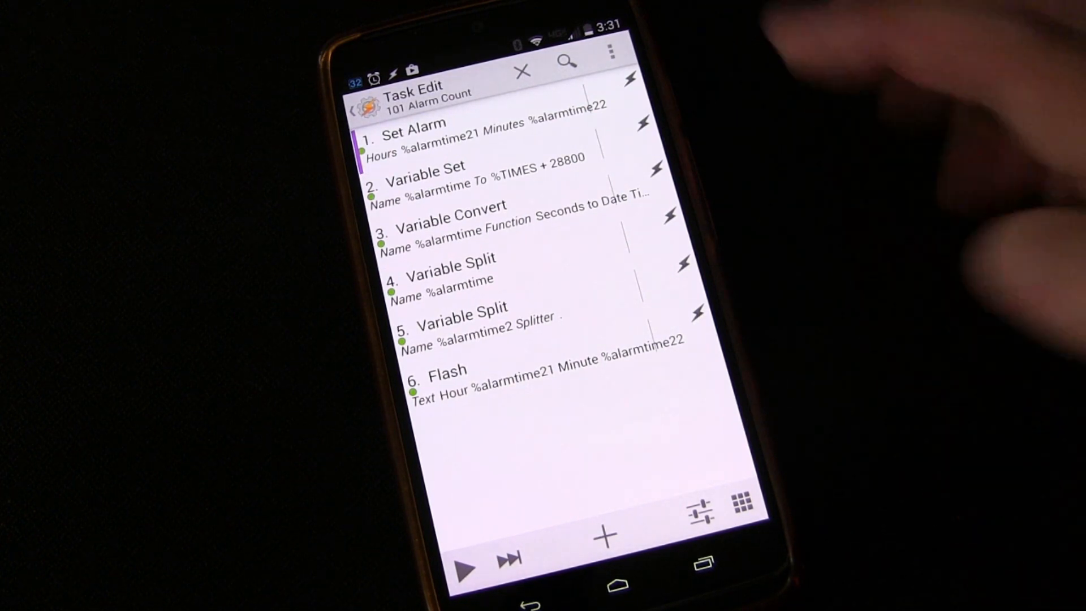
# Move Set Alarm below Flash and set its message to 'Countdown'.
pyautogui.moveTo(402, 132); pyautogui.dragTo(568, 384)
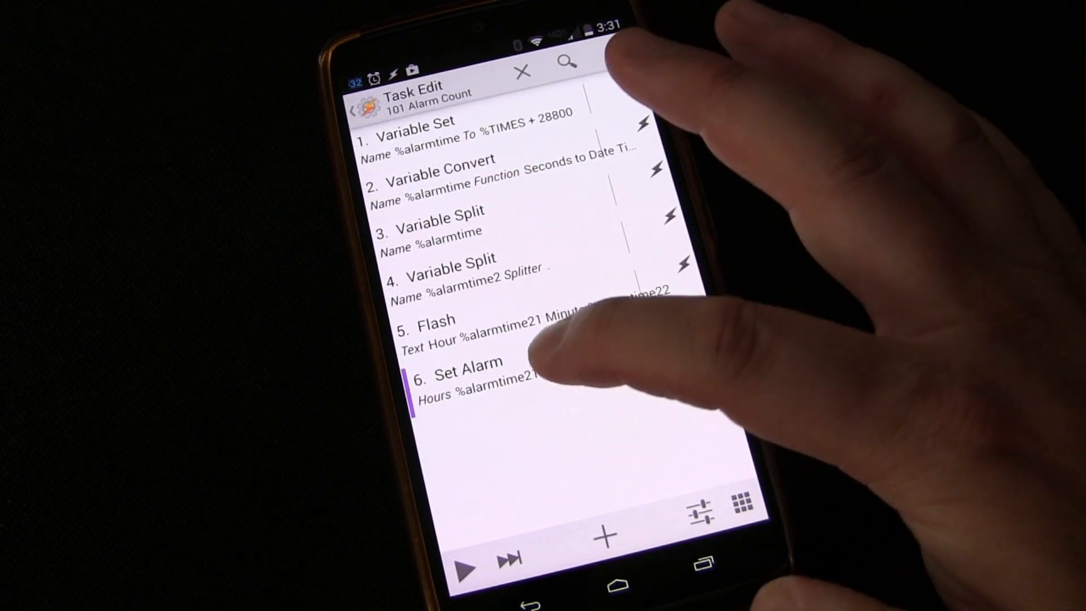
pyautogui.click(457, 374)
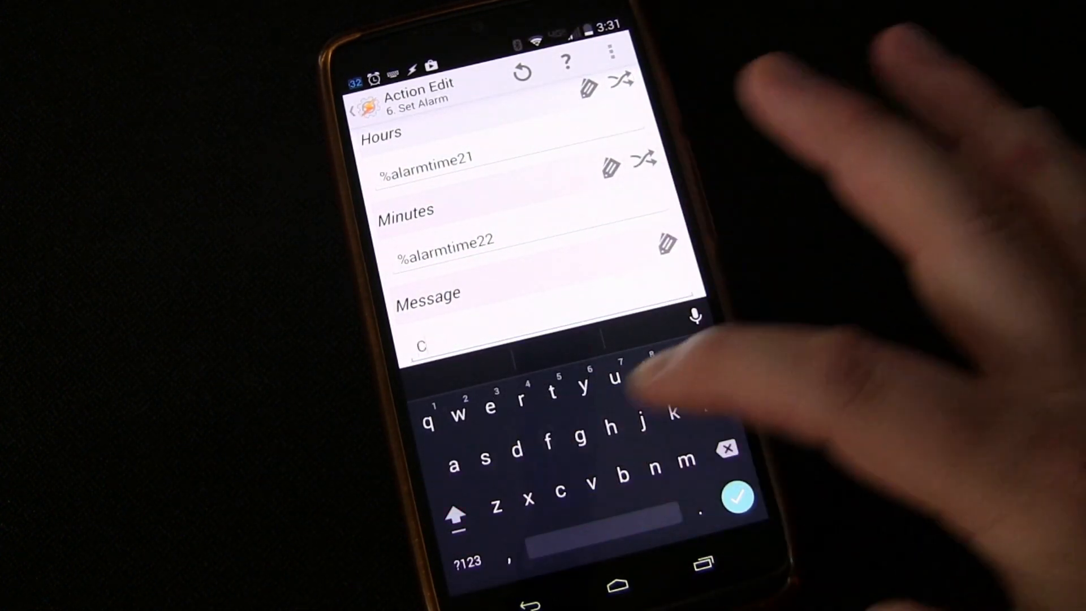
pyautogui.write('ount')
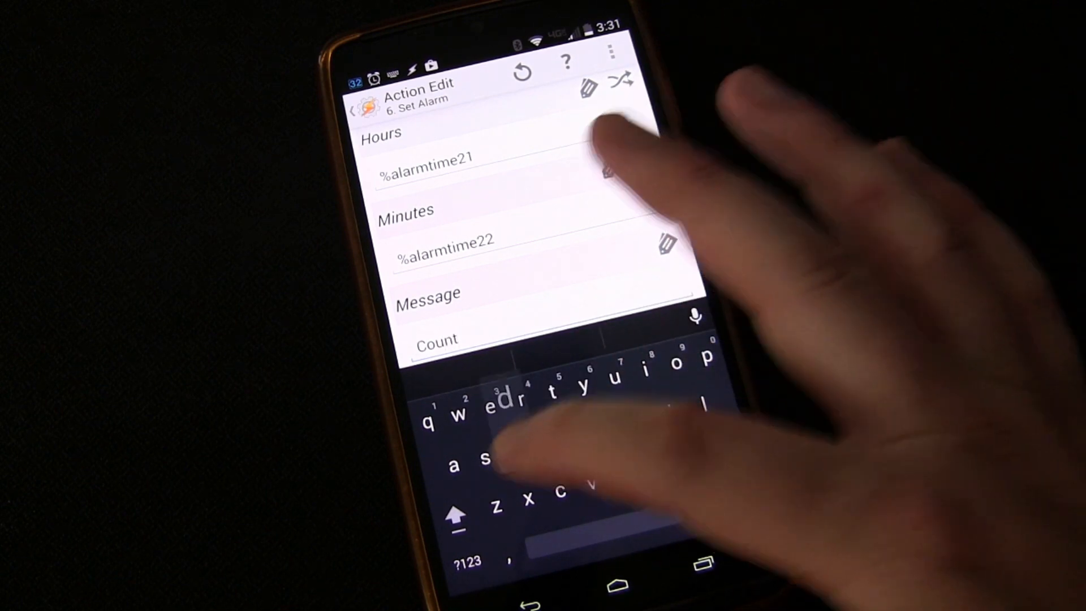
pyautogui.write('down')
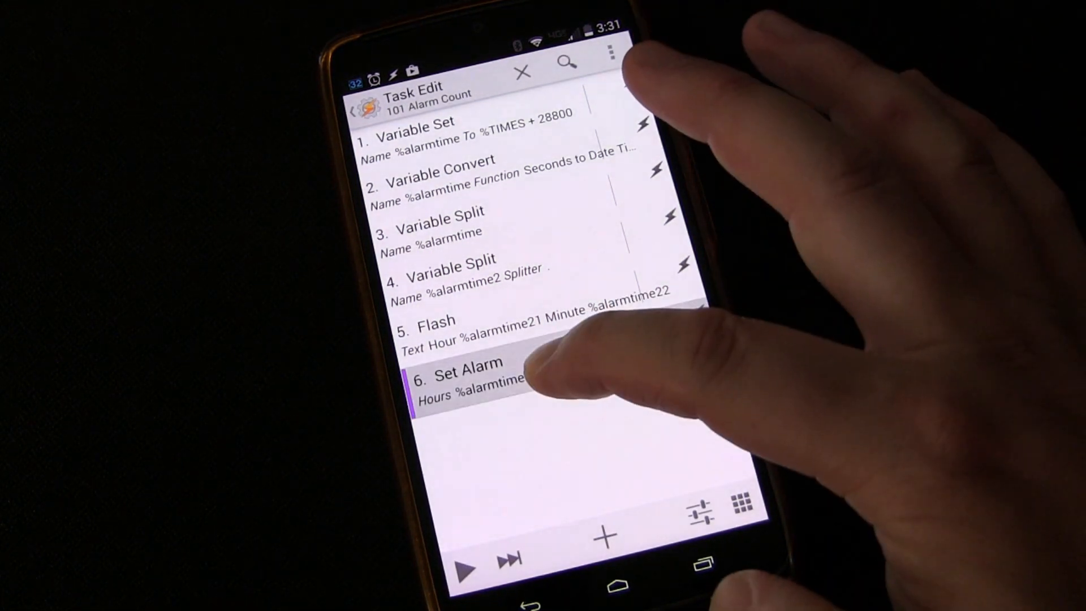
# Run the 101 Alarm Count task and watch all six steps complete.
pyautogui.click(471, 377)
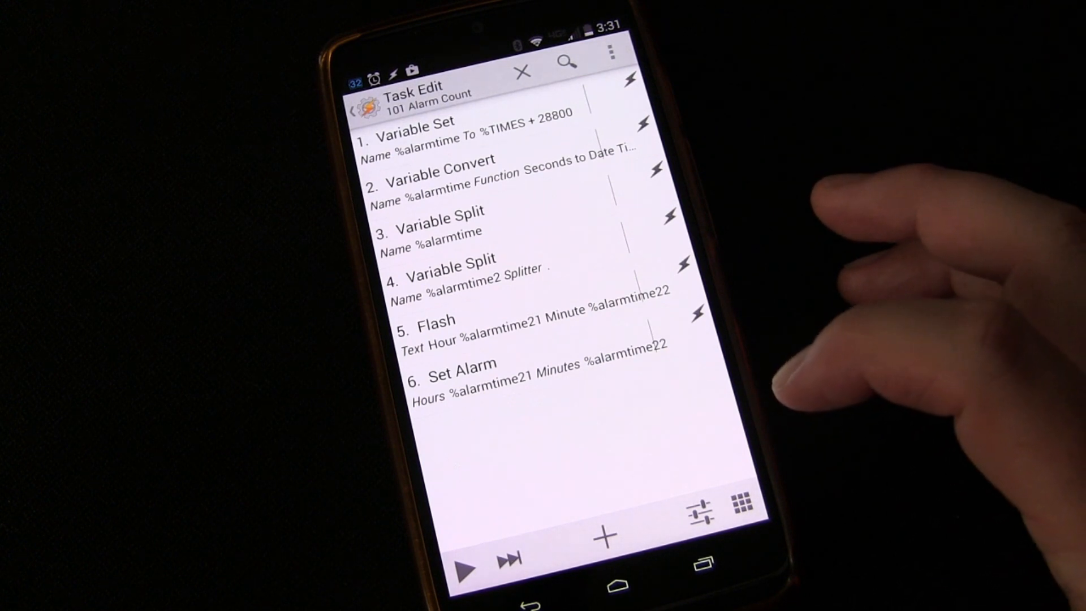
pyautogui.moveTo(831, 346)
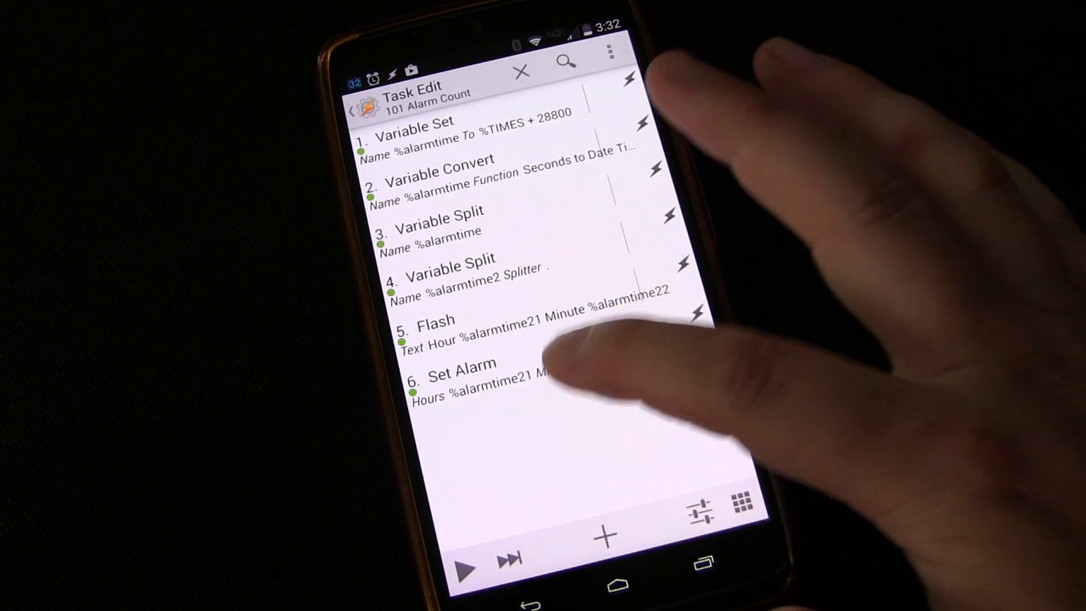
pyautogui.click(457, 371)
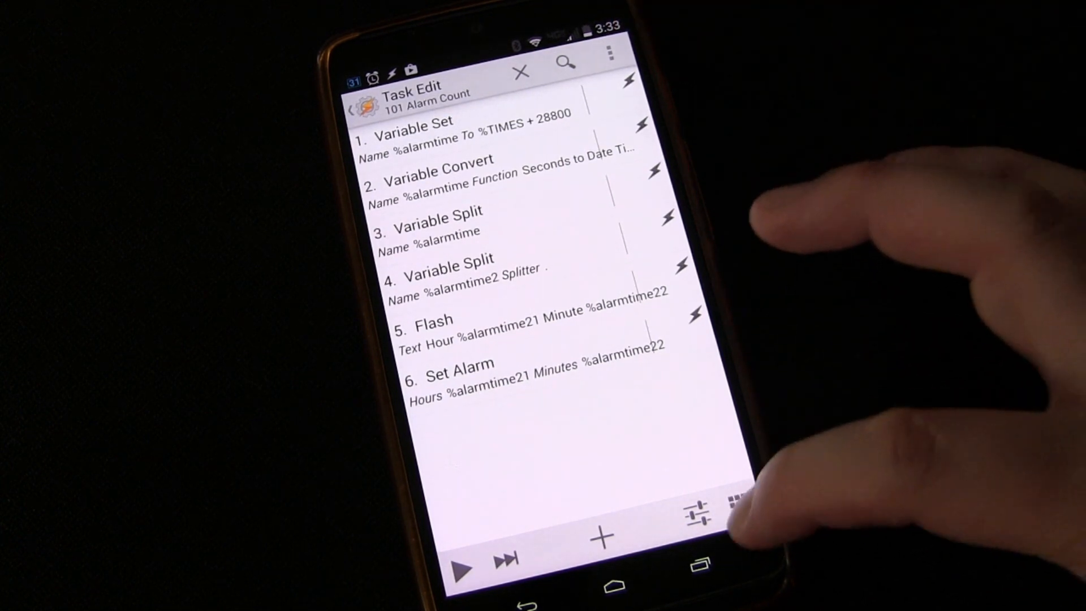
# Choose a Built-In Icon for the 101 Alarm Count task.
pyautogui.click(733, 501)
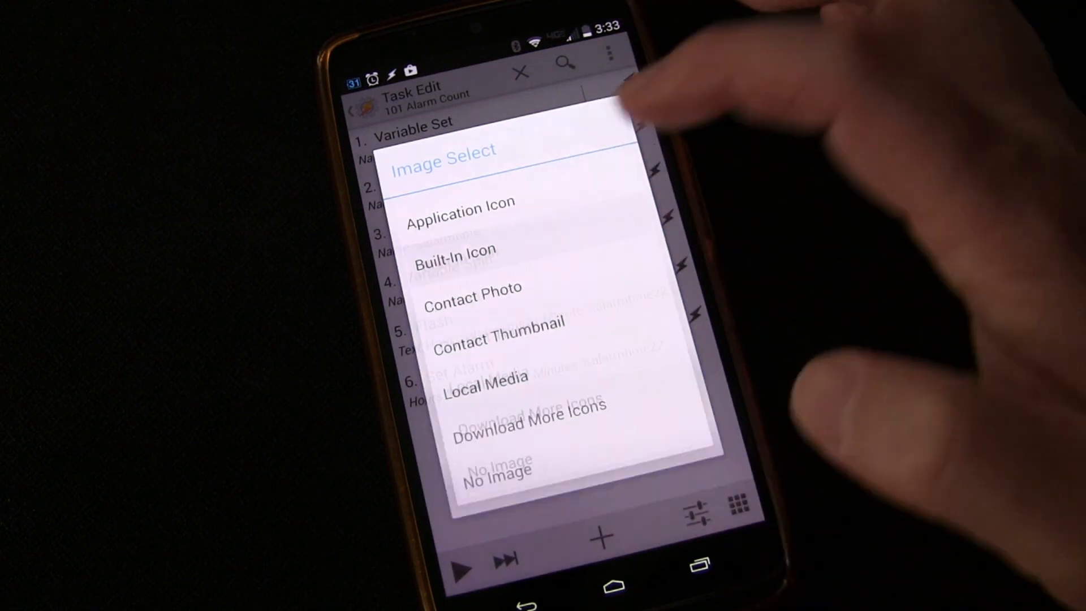
pyautogui.click(456, 250)
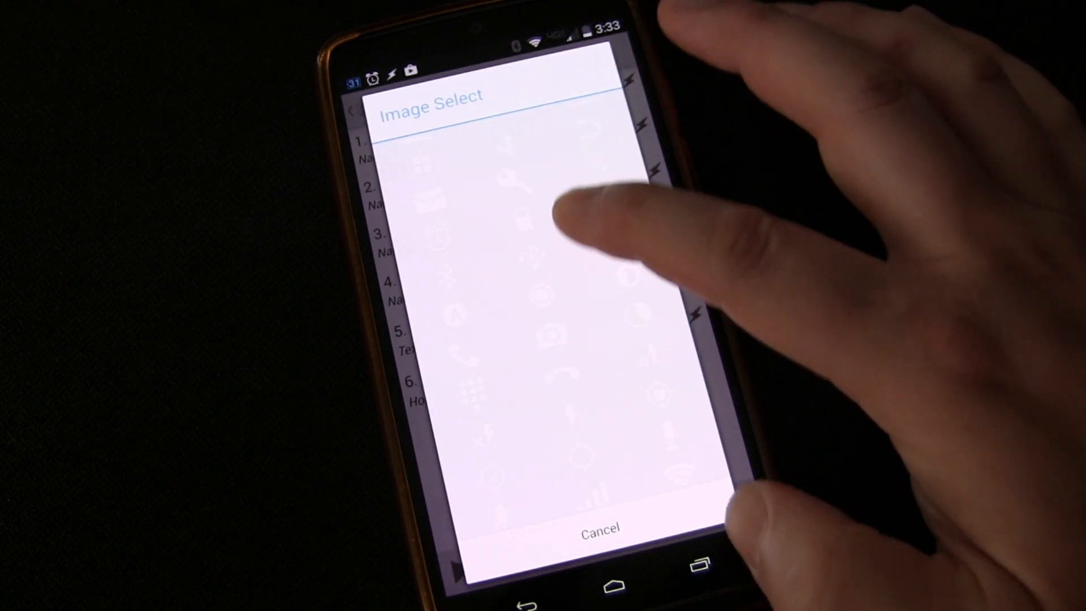
pyautogui.scroll(-3)
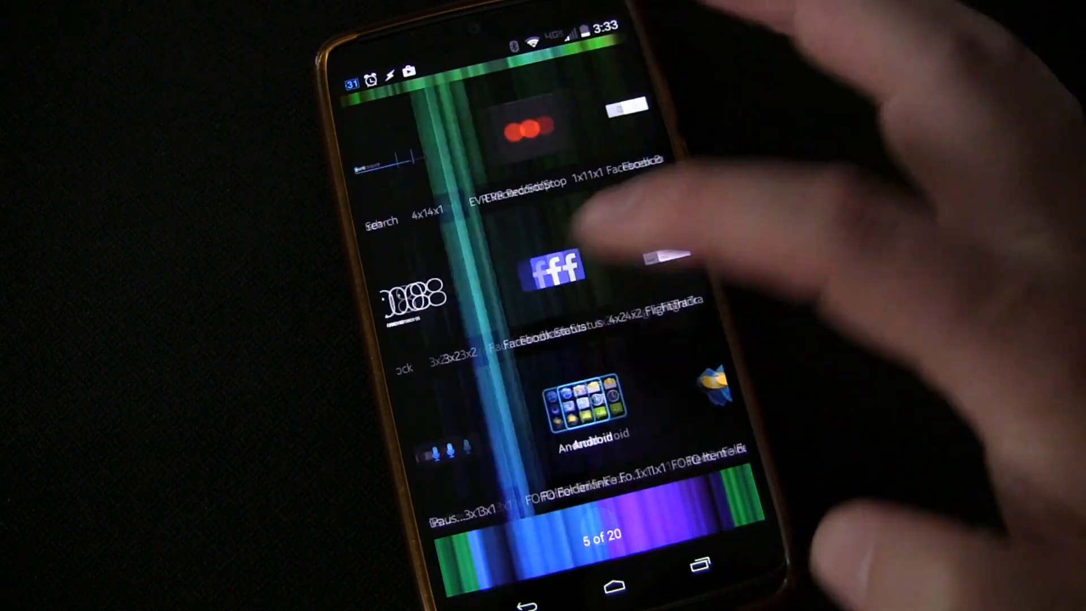
# Place a Tasker Task widget on the home screen linked to 101 Alarm Count.
pyautogui.hscroll(-3)
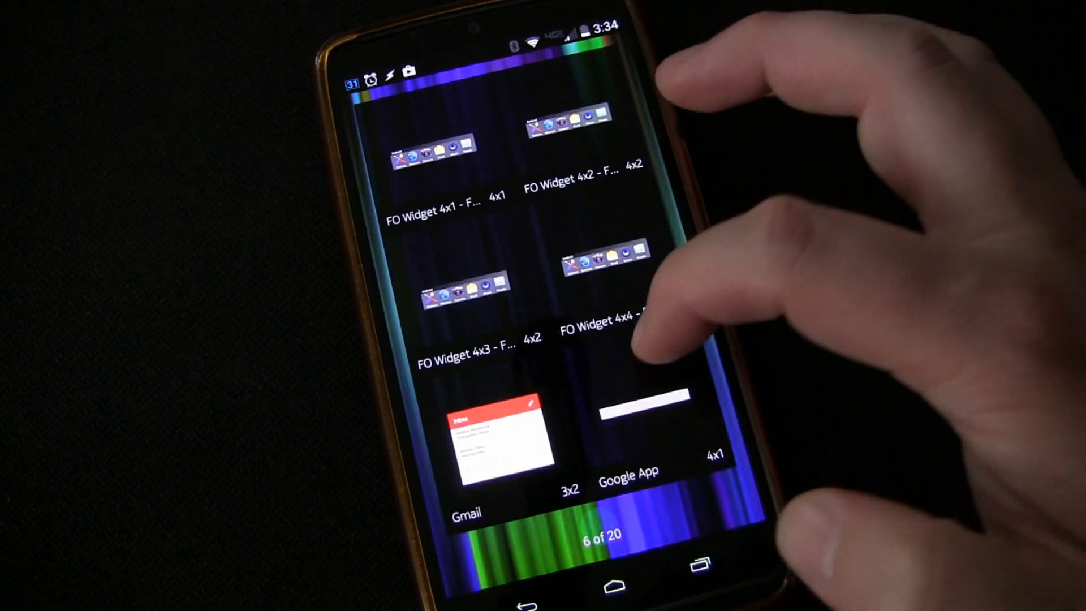
pyautogui.hscroll(-3)
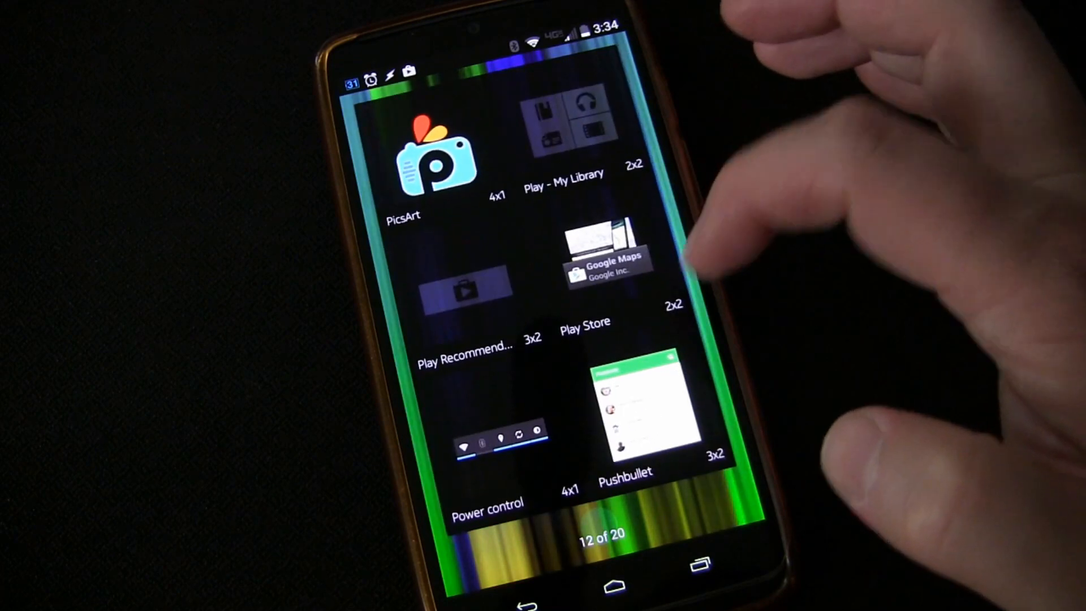
pyautogui.hscroll(-3)
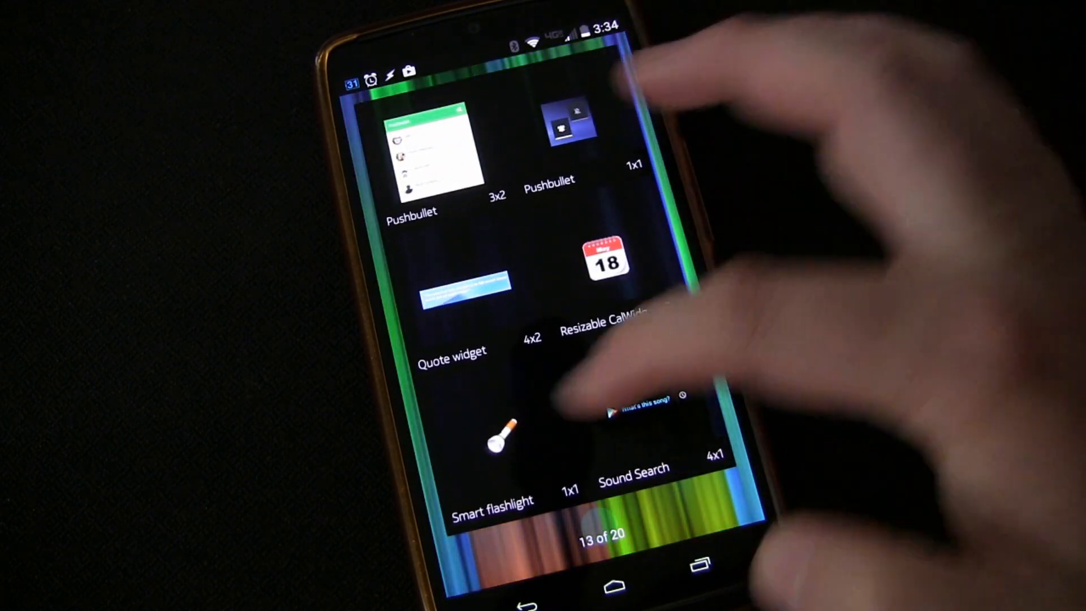
pyautogui.hscroll(-3)
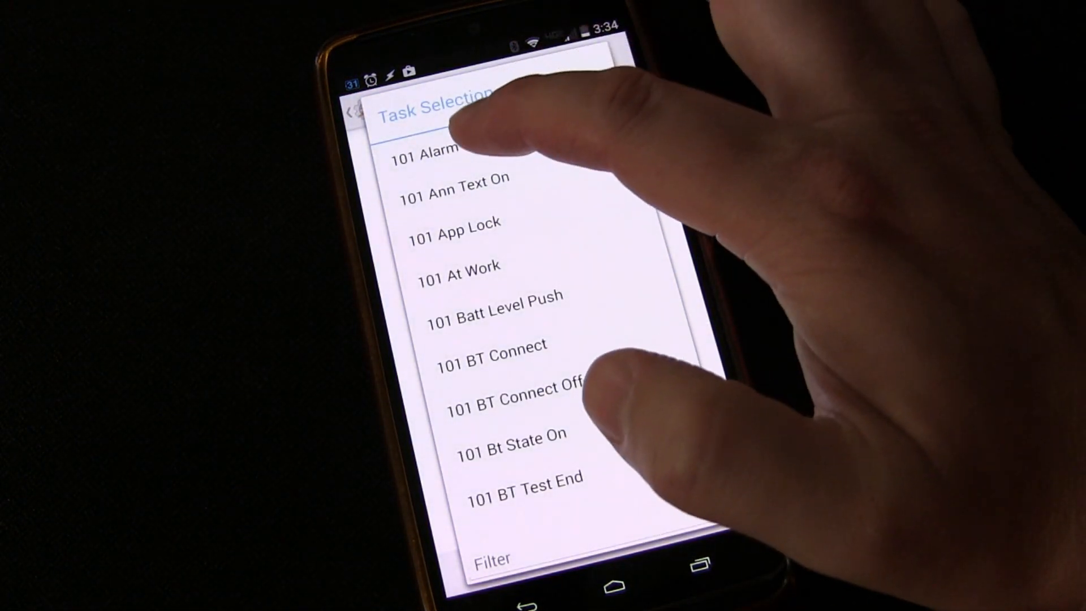
pyautogui.click(428, 155)
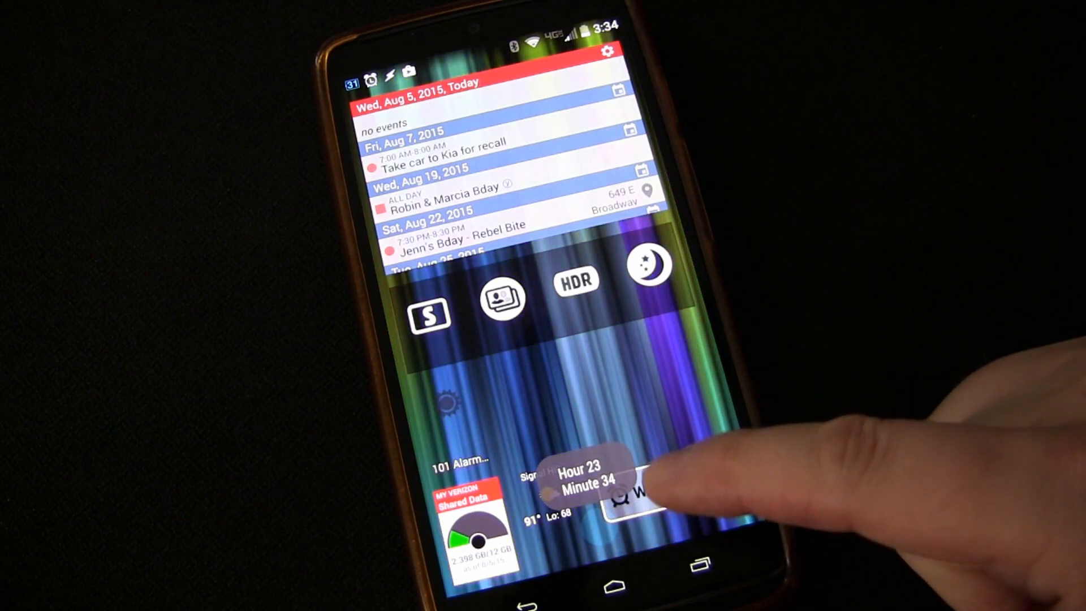
# Run the widget, then delete the 10:59 PM and 11:31 PM alarms.
pyautogui.click(638, 492)
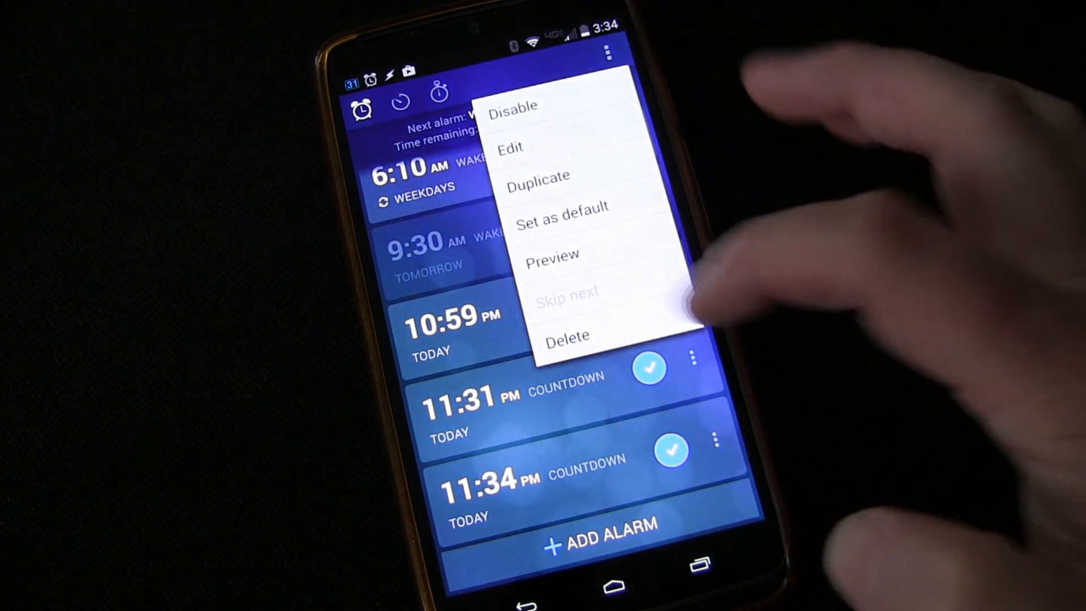
pyautogui.click(568, 334)
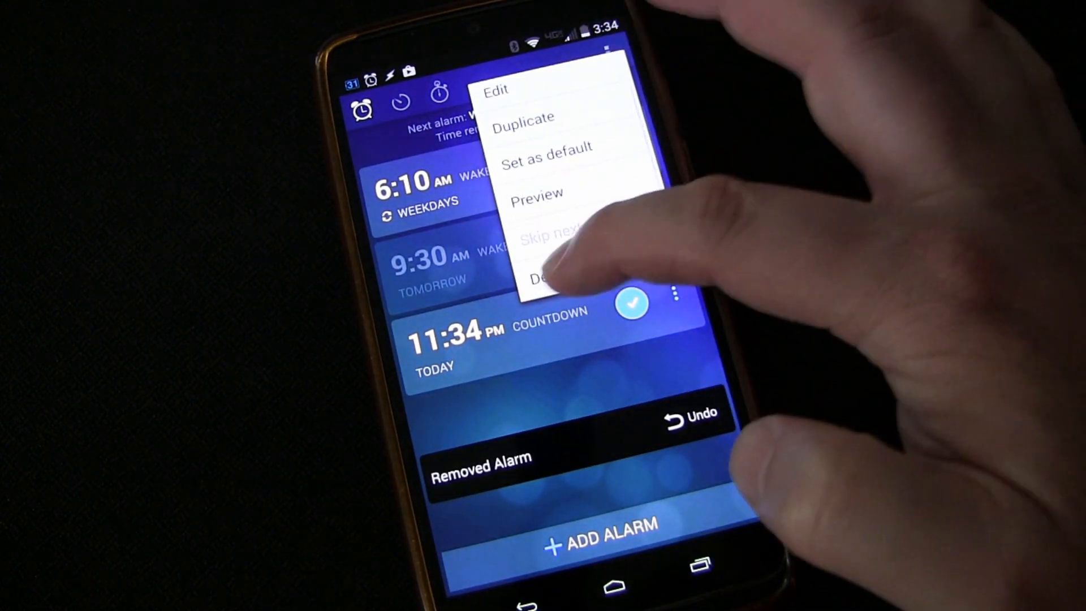
pyautogui.click(547, 278)
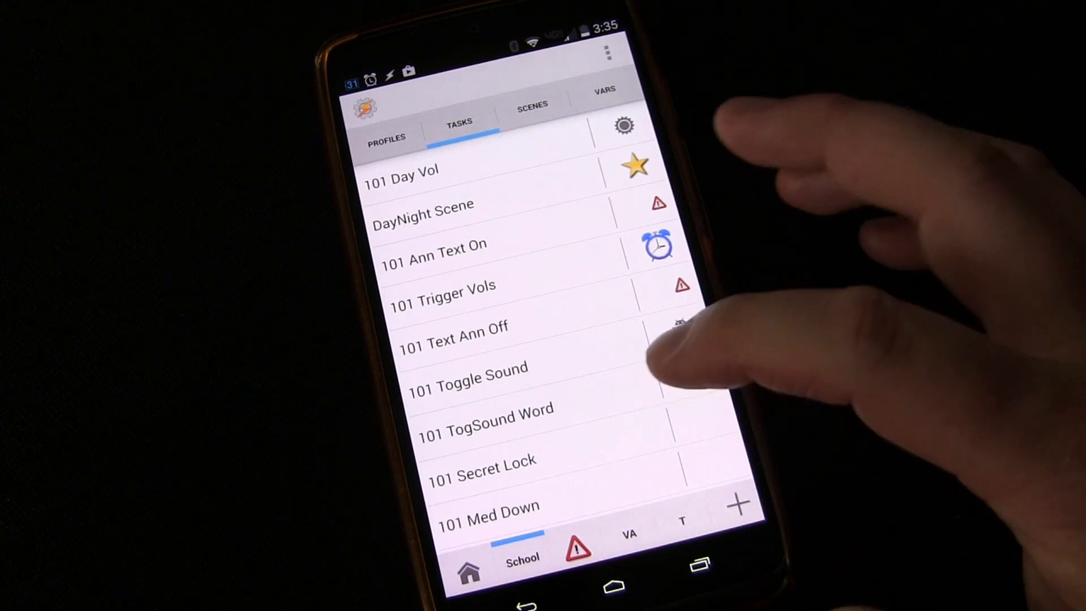
# Scroll Tasker's task list down to show 101 Alarm Count.
pyautogui.scroll(-3)
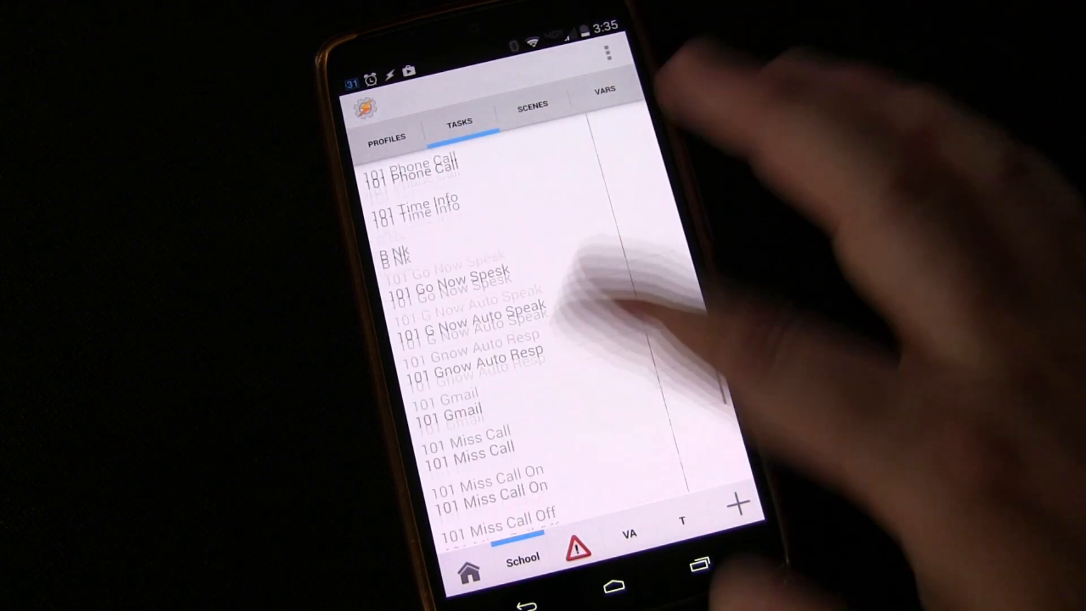
pyautogui.scroll(-3)
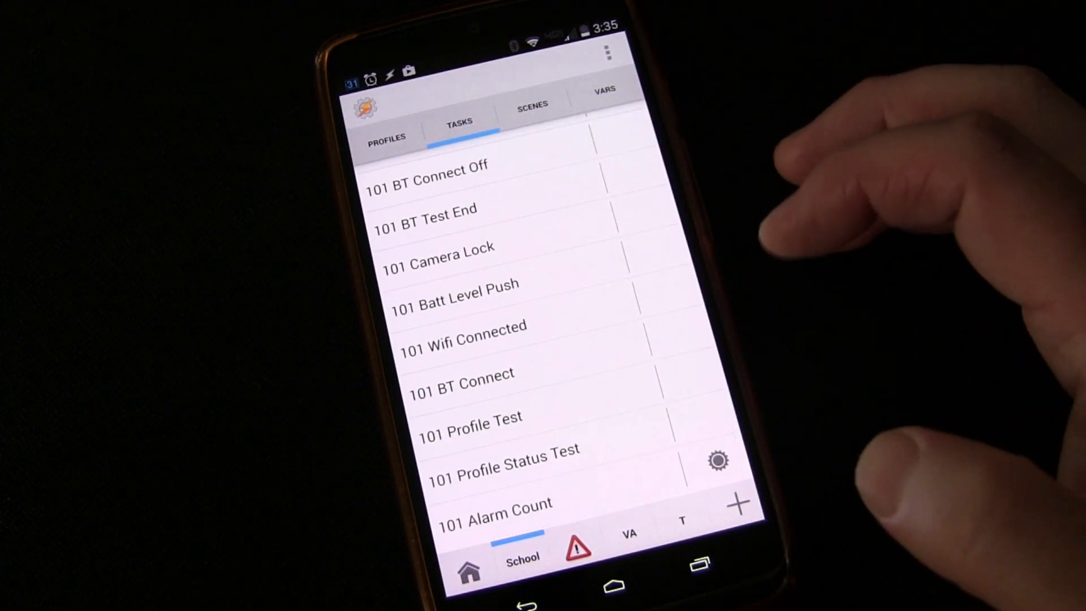